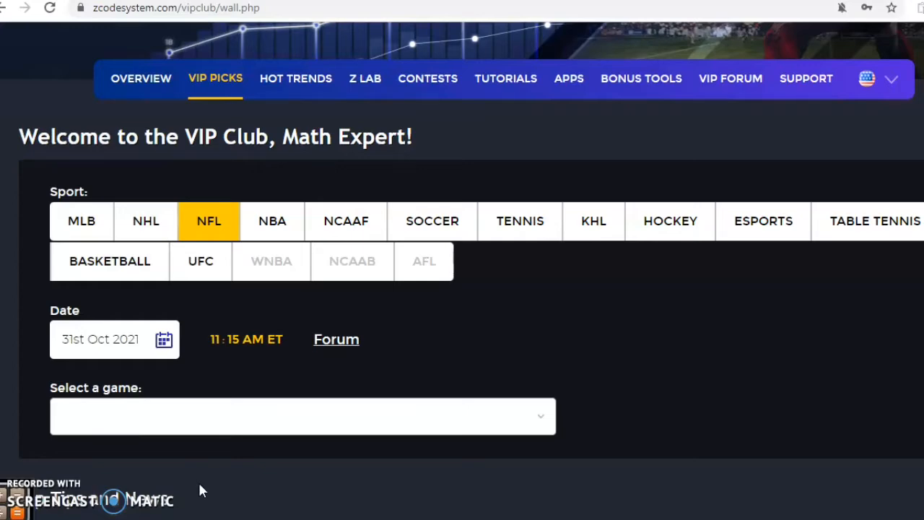
# - Scroll the NFL picks wall past the Panthers–Falcons line-move charts to the Bengals at Jets pick
pyautogui.scroll(-3)
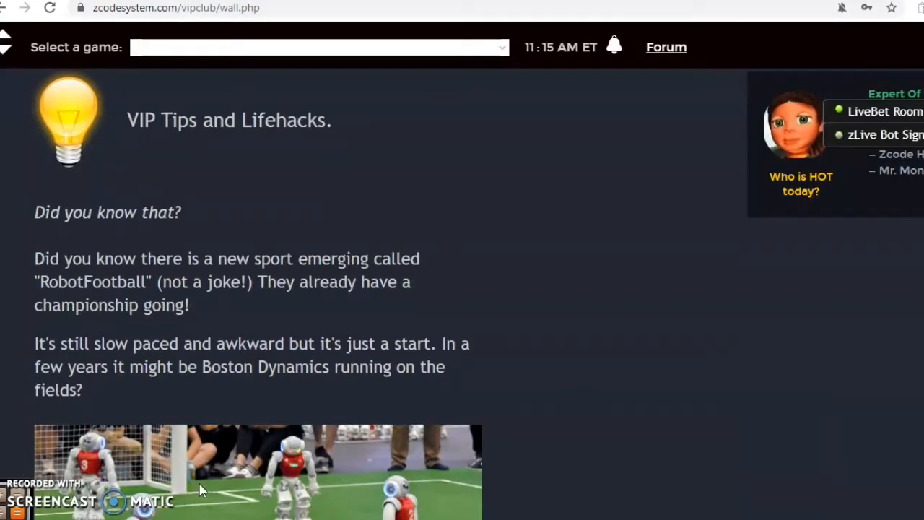
pyautogui.scroll(-3)
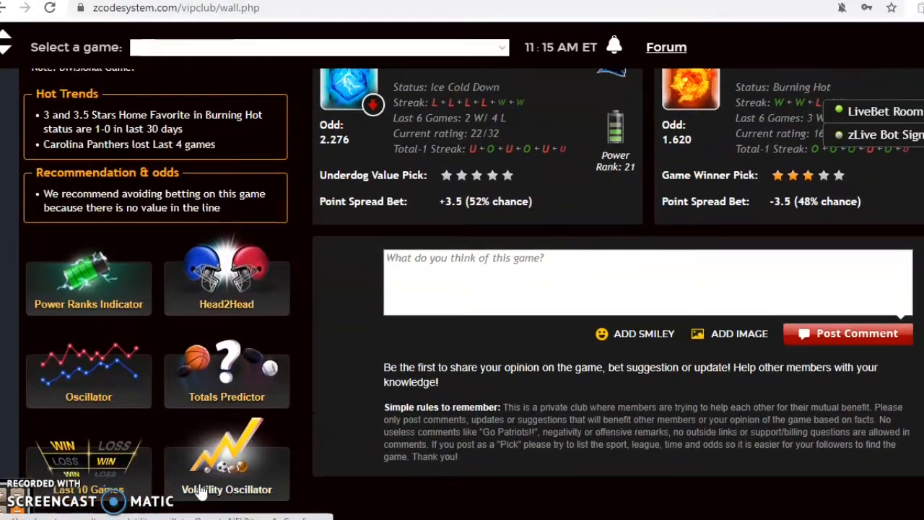
pyautogui.scroll(-3)
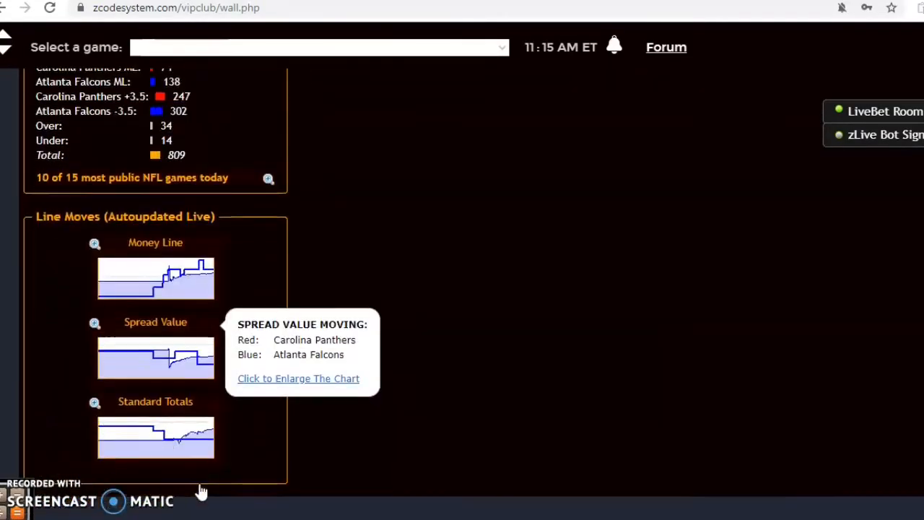
pyautogui.scroll(-3)
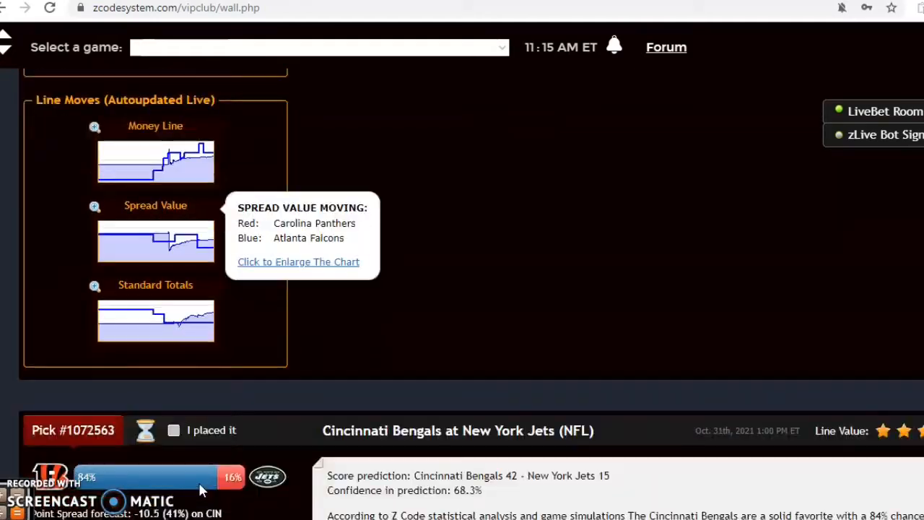
pyautogui.scroll(-3)
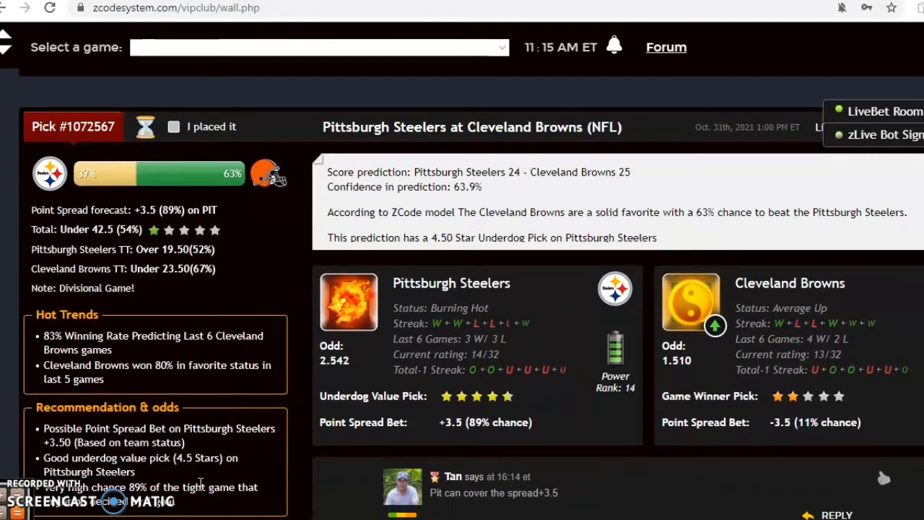
# - Scroll to Pick #1072567, Steelers at Browns, with its score prediction and team panels
pyautogui.scroll(-3)
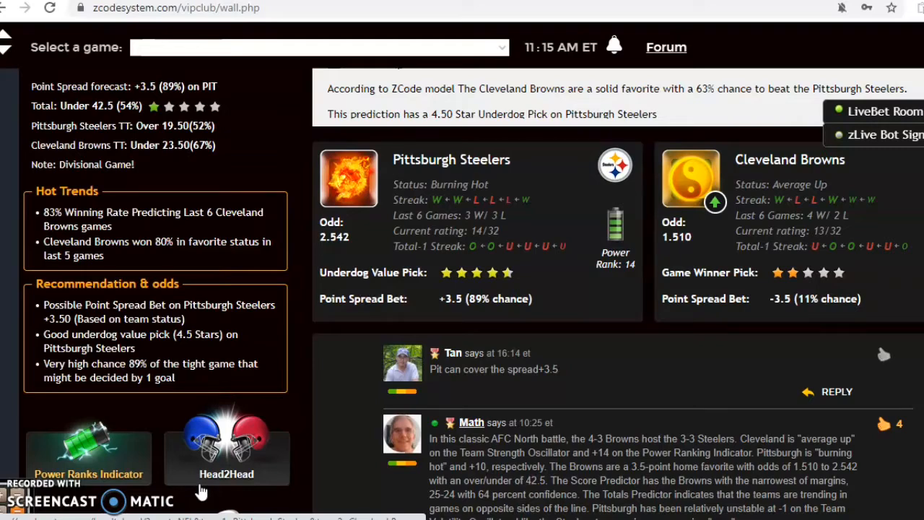
pyautogui.moveTo(444, 209)
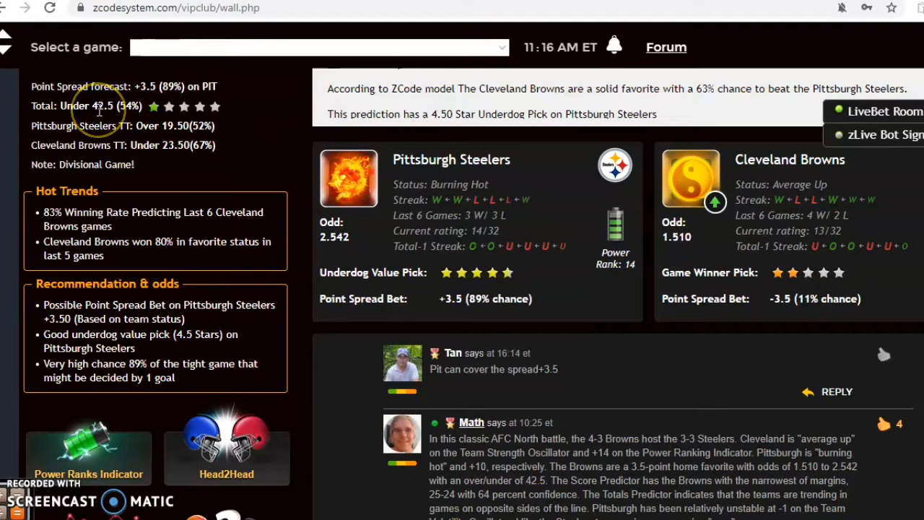
pyautogui.scroll(-3)
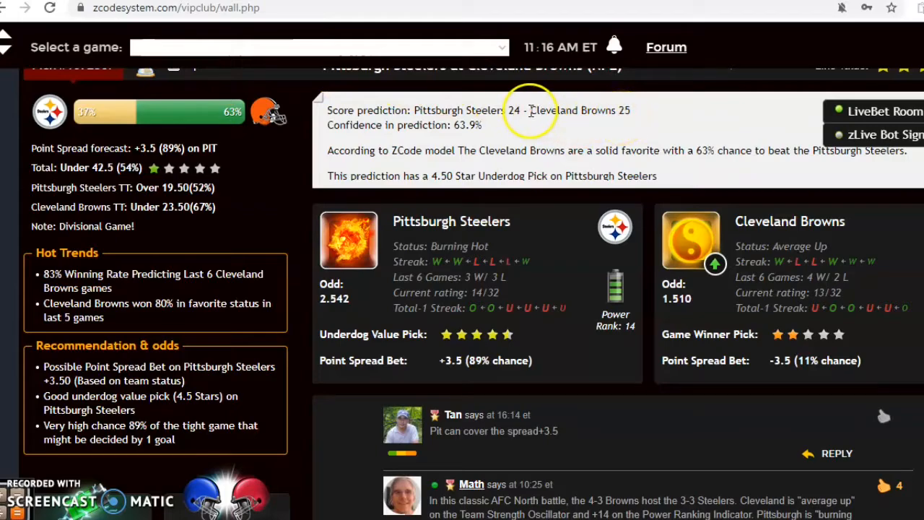
pyautogui.scroll(-3)
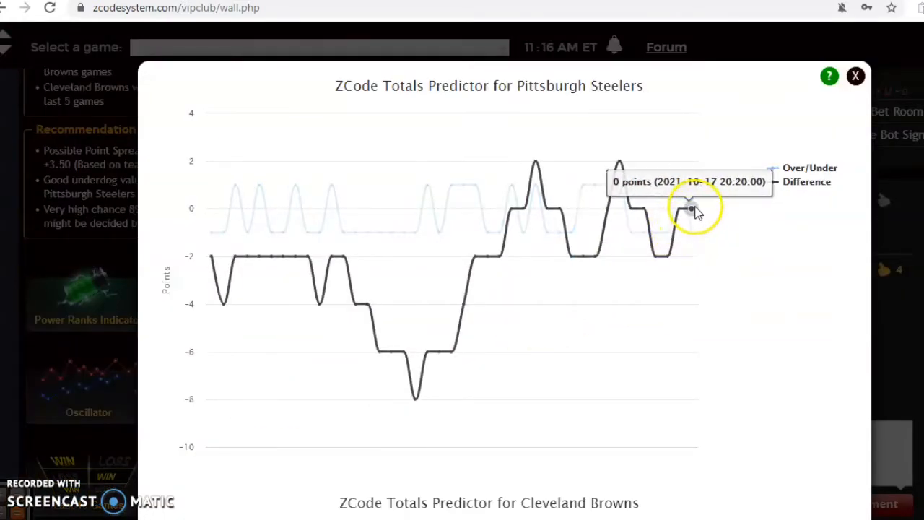
# - View the Steelers–Browns Totals Predictor and Power Ranks Indicator charts, then close them
pyautogui.scroll(-3)
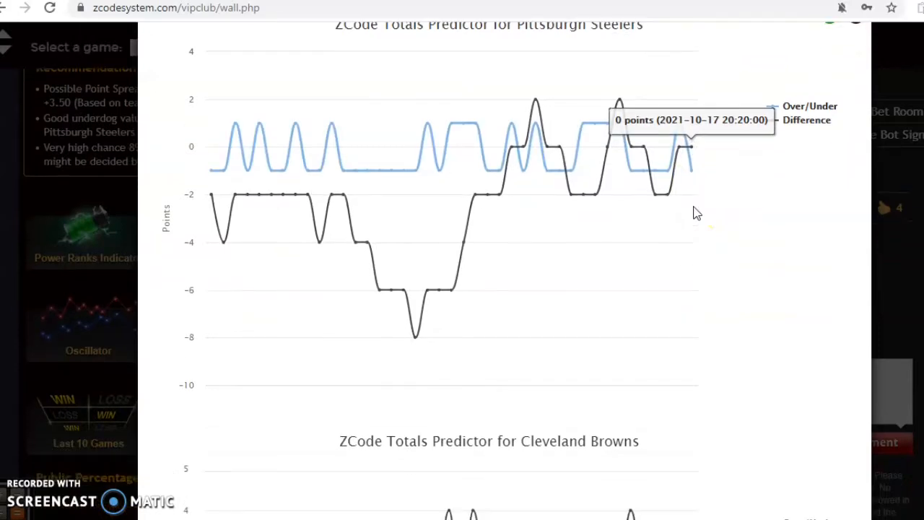
pyautogui.scroll(-3)
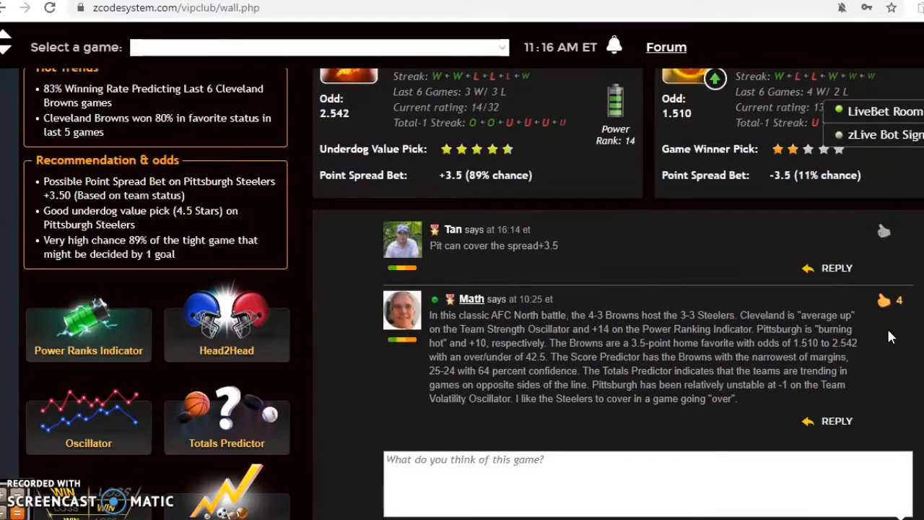
pyautogui.moveTo(294, 375)
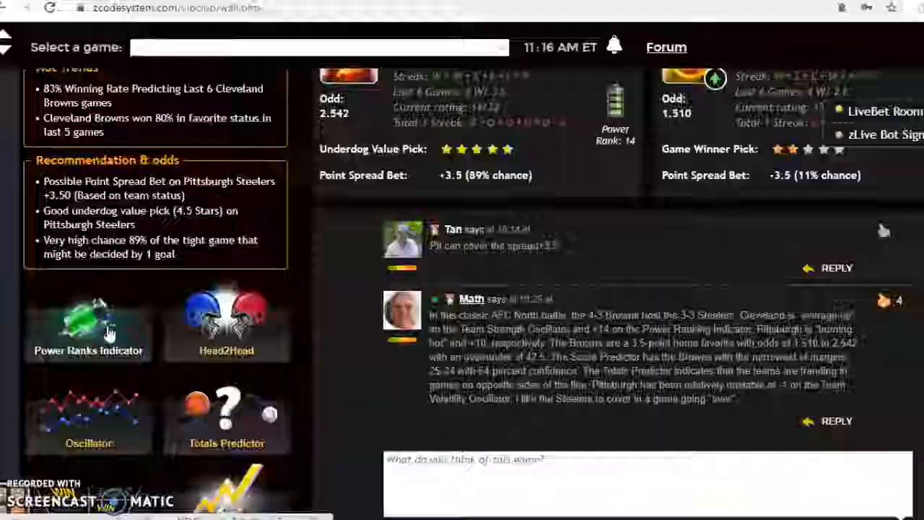
pyautogui.click(88, 317)
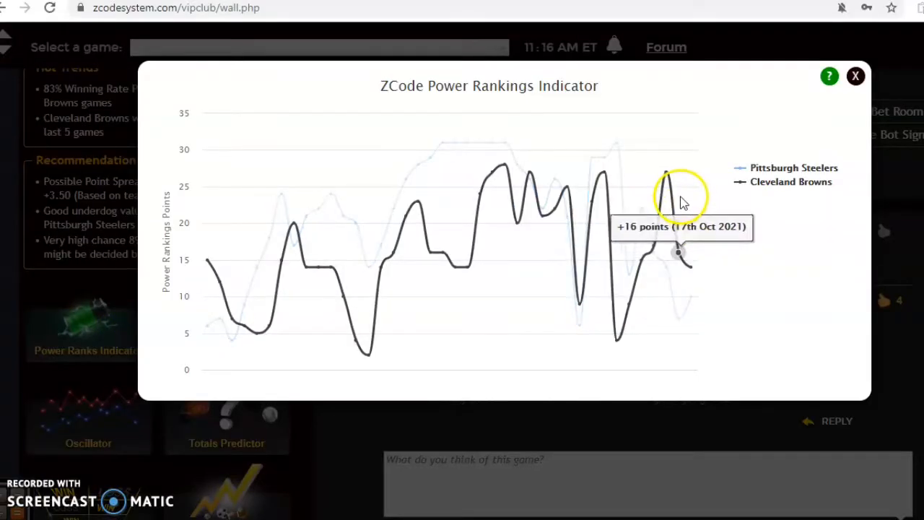
pyautogui.moveTo(666, 173)
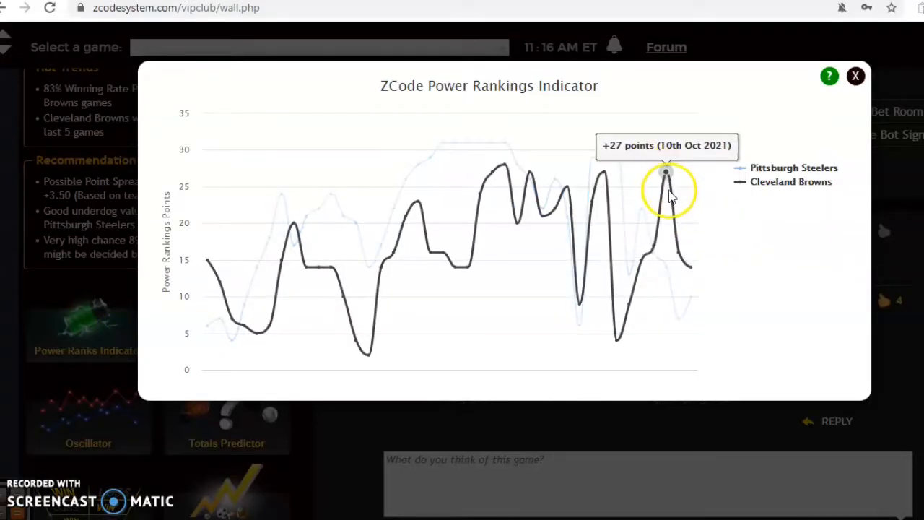
pyautogui.moveTo(690, 268)
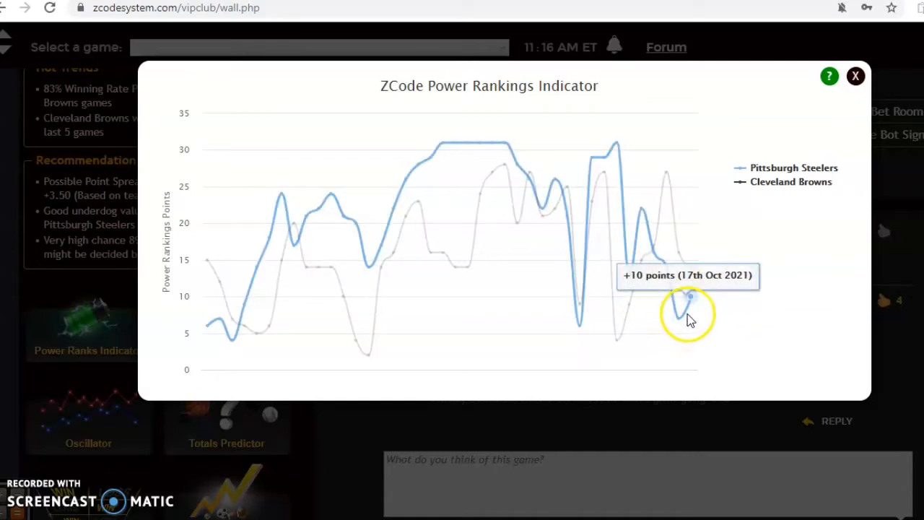
pyautogui.moveTo(697, 296)
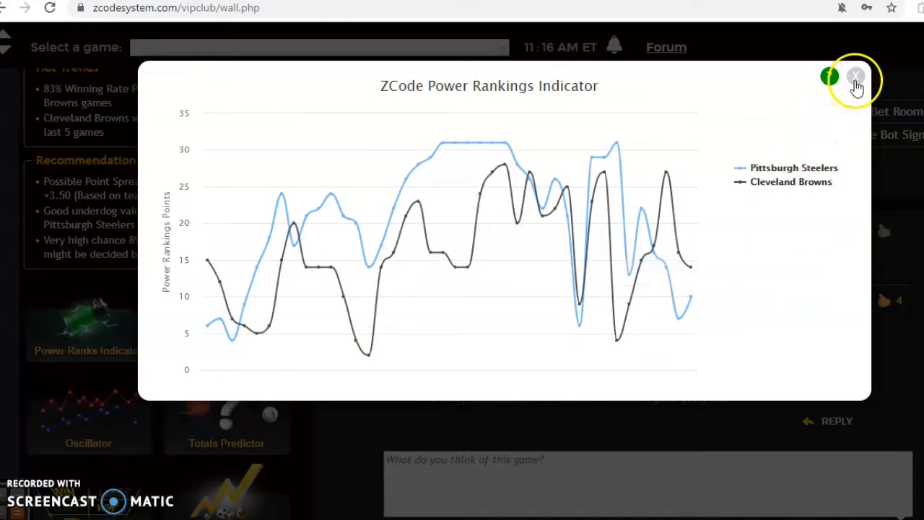
pyautogui.click(856, 78)
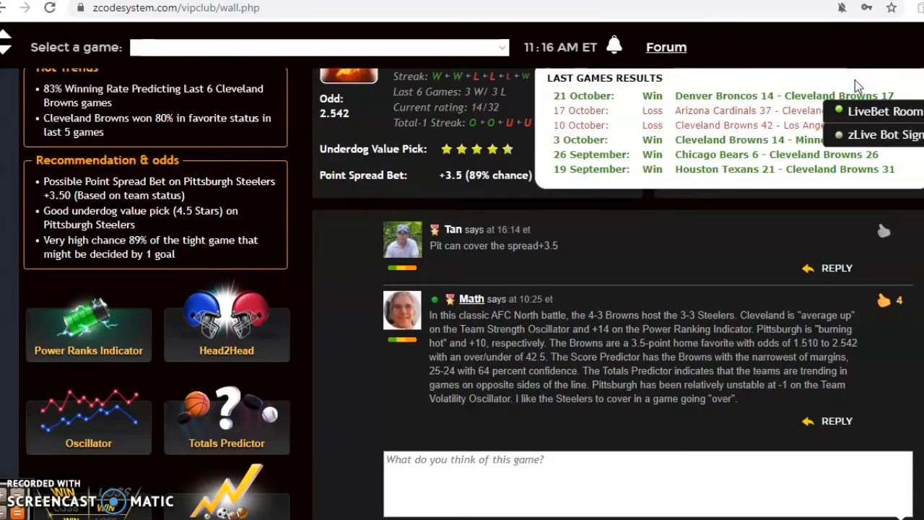
# - Scroll below the comment box to the Steelers–Browns Public Percentages pie charts
pyautogui.scroll(-3)
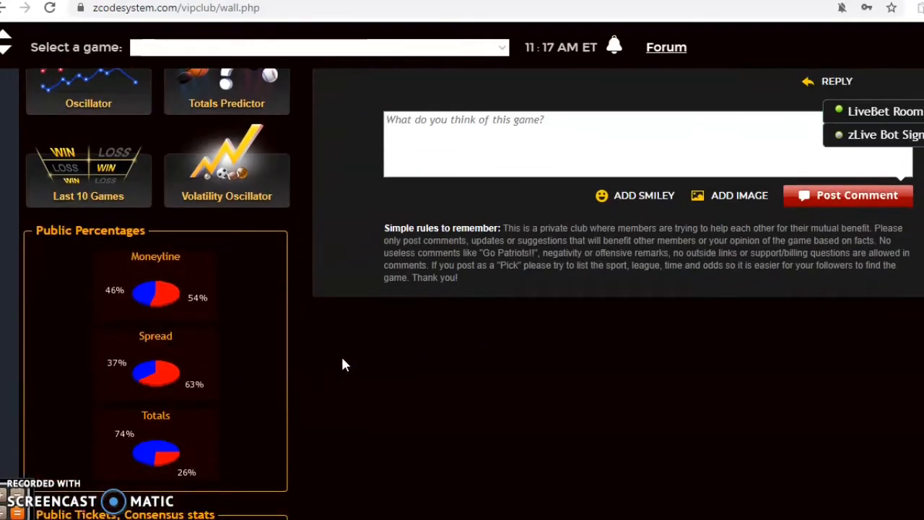
# - Scroll past the 49ers–Bears game to Pick #1072562, Titans at Colts, with both teams' recent results
pyautogui.scroll(-3)
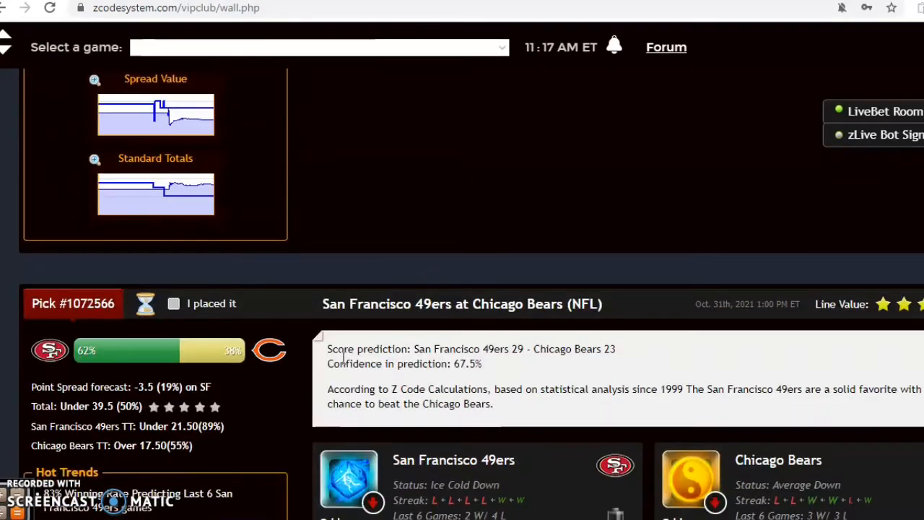
pyautogui.scroll(-3)
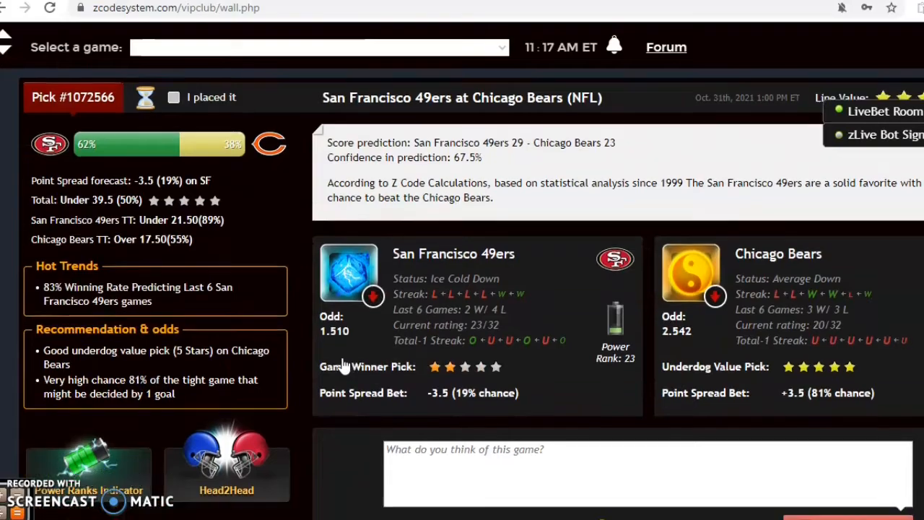
pyautogui.scroll(-3)
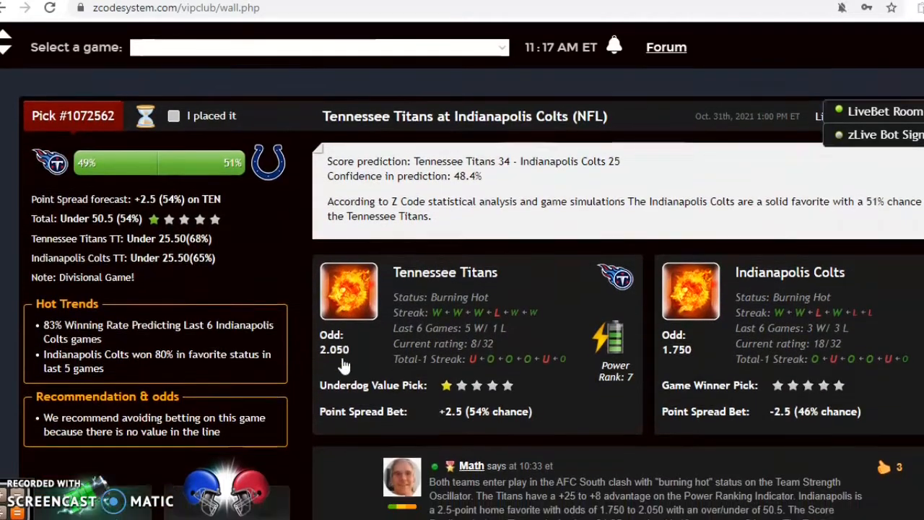
pyautogui.scroll(-3)
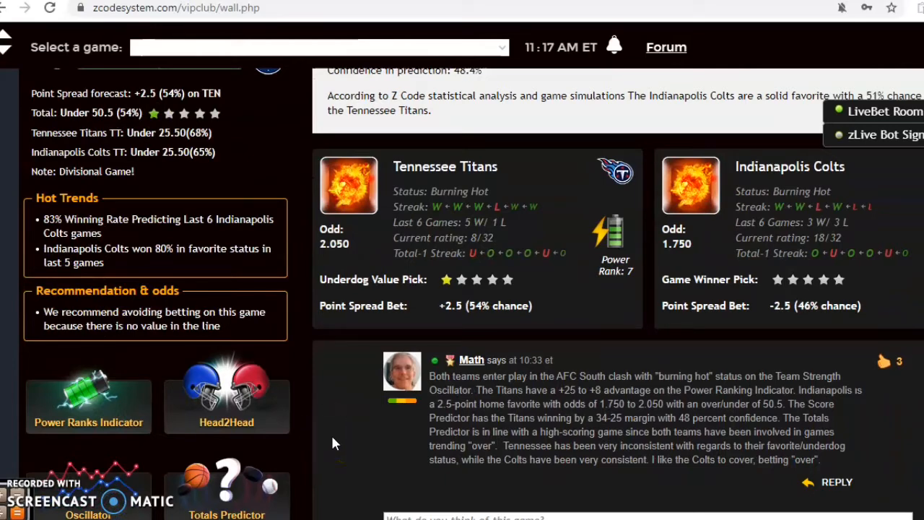
pyautogui.moveTo(447, 217)
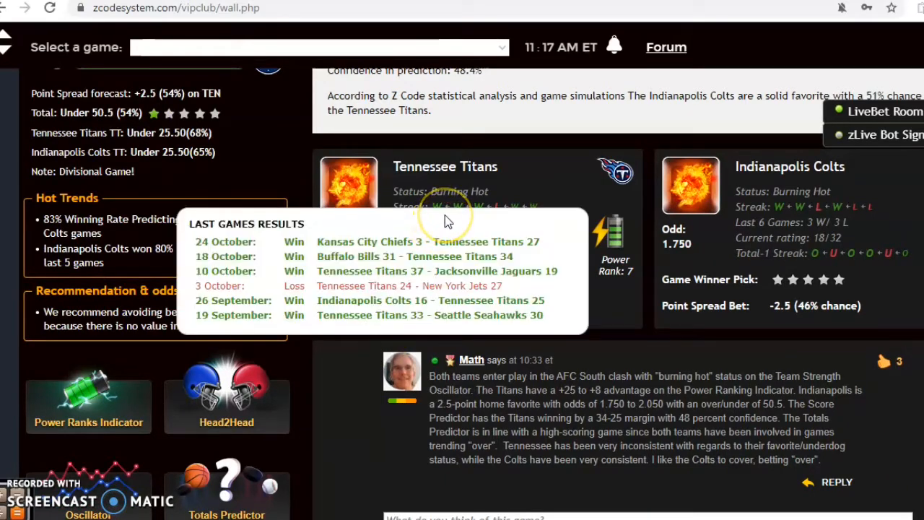
pyautogui.moveTo(776, 179)
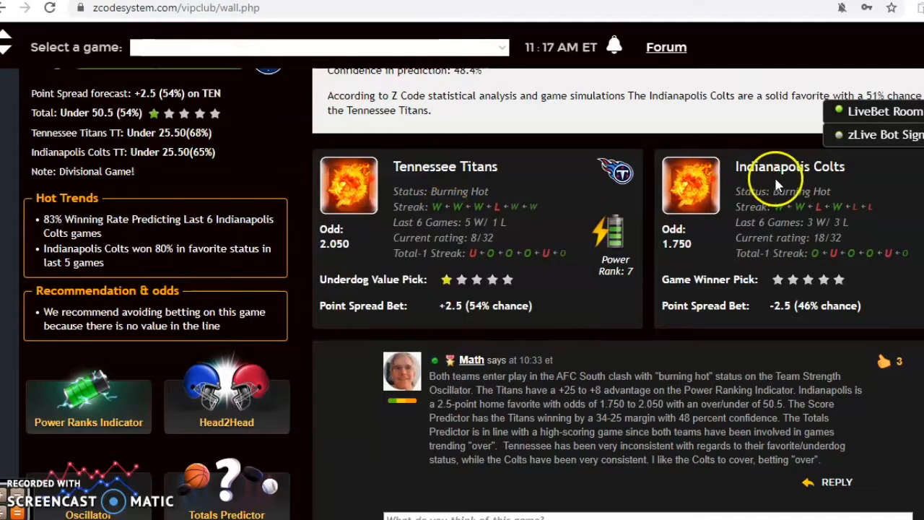
pyautogui.moveTo(777, 181)
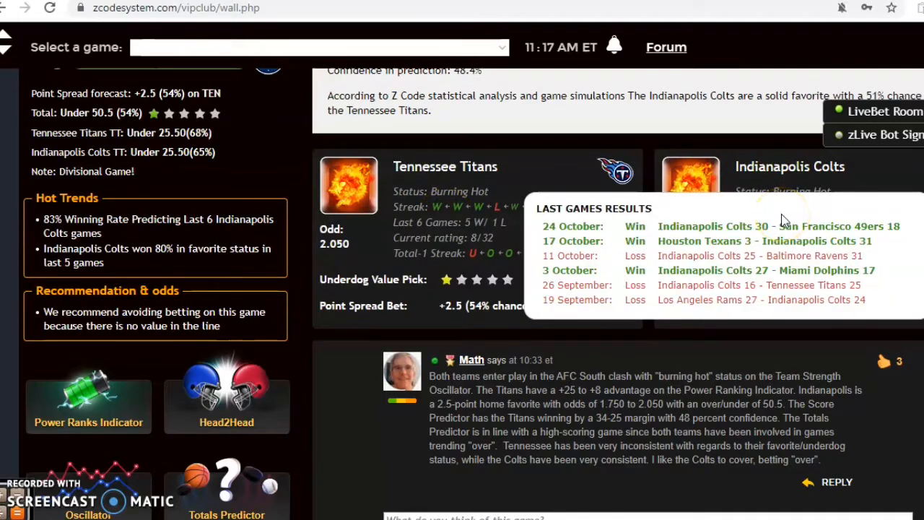
pyautogui.moveTo(736, 343)
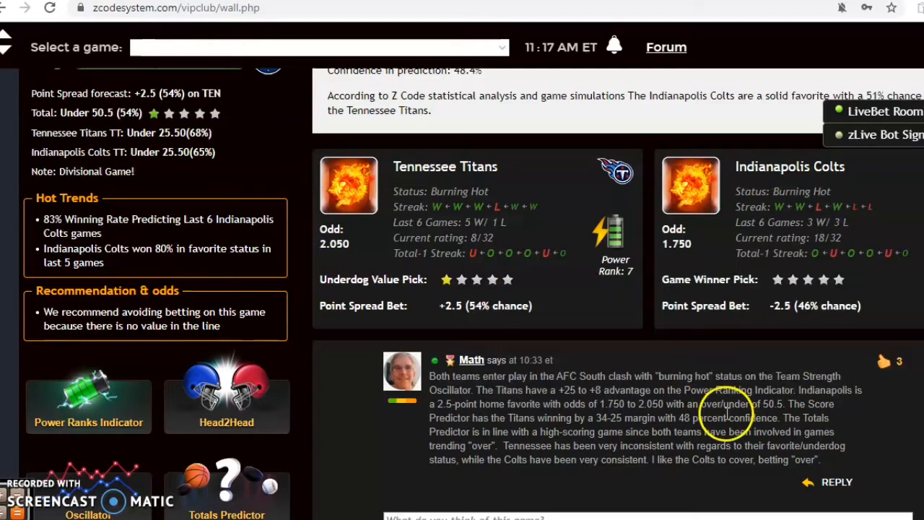
pyautogui.moveTo(668, 378)
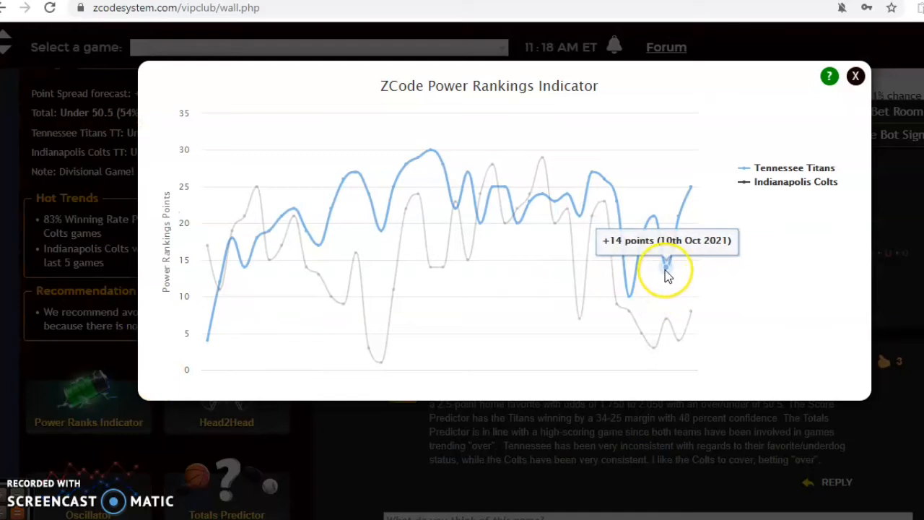
pyautogui.moveTo(690, 188)
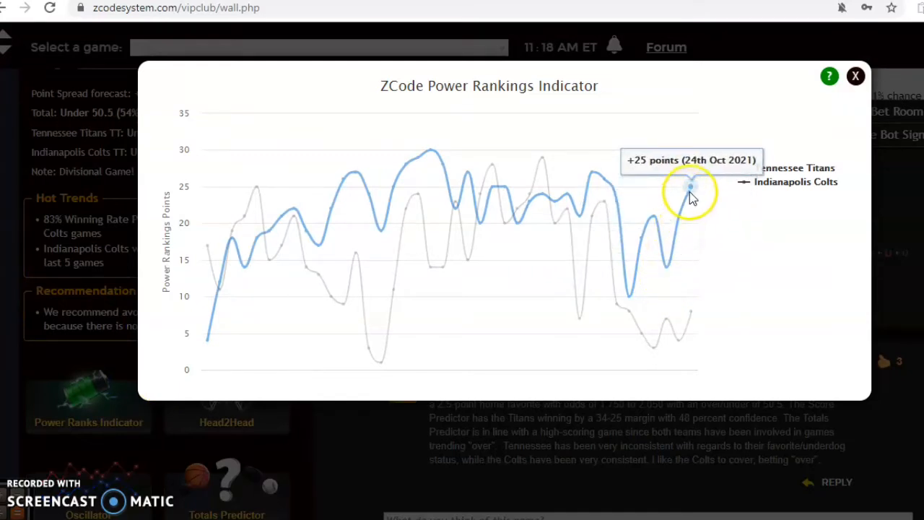
pyautogui.moveTo(665, 325)
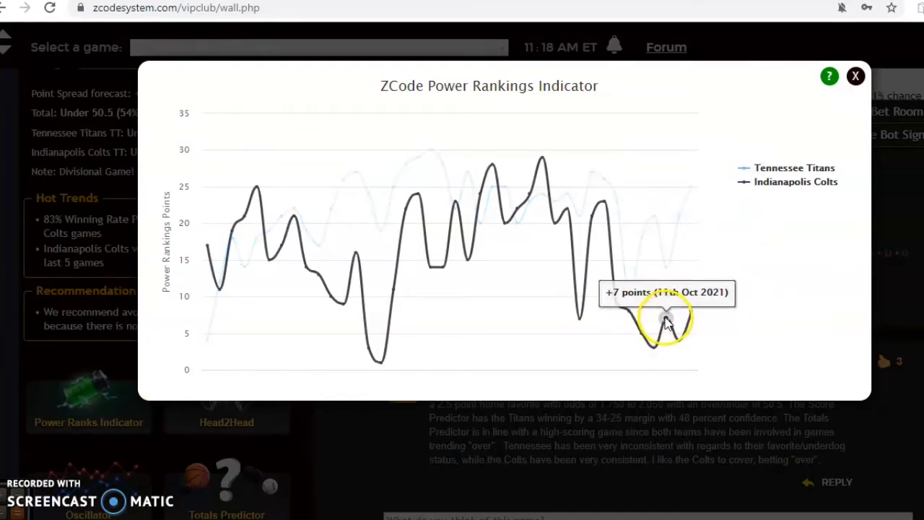
pyautogui.moveTo(679, 332)
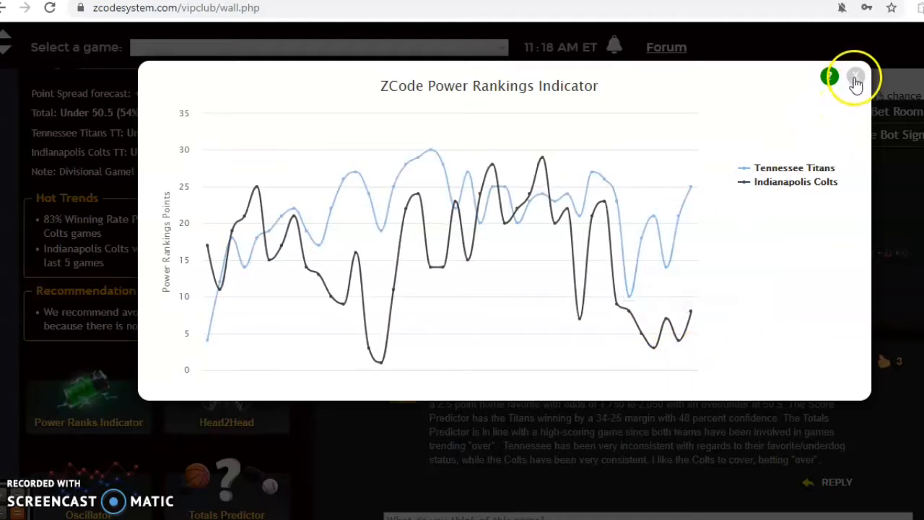
# - Close the Titans–Colts Power Rankings popup and return to the matchup's score prediction
pyautogui.click(855, 78)
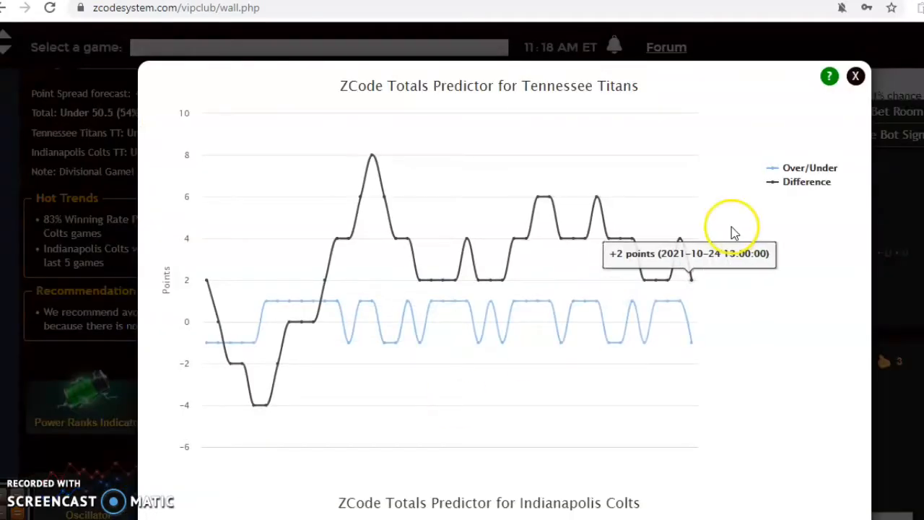
pyautogui.moveTo(546, 219)
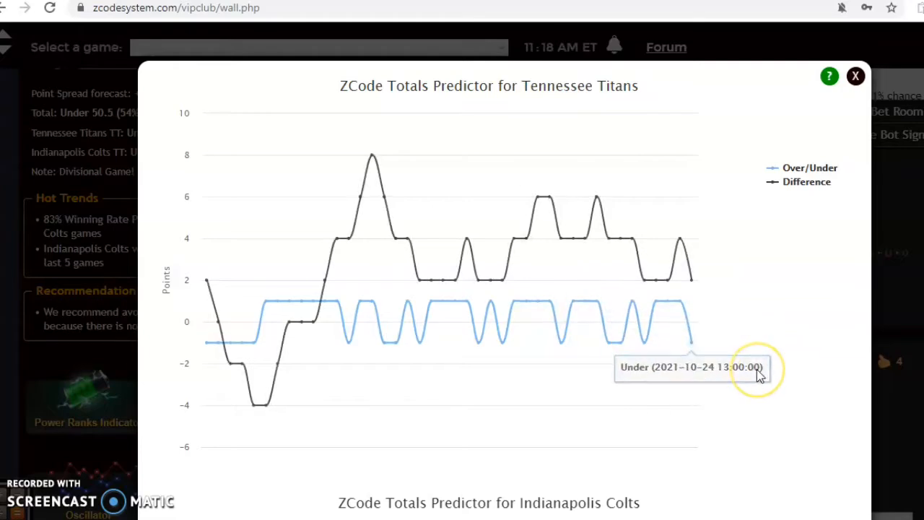
pyautogui.scroll(-3)
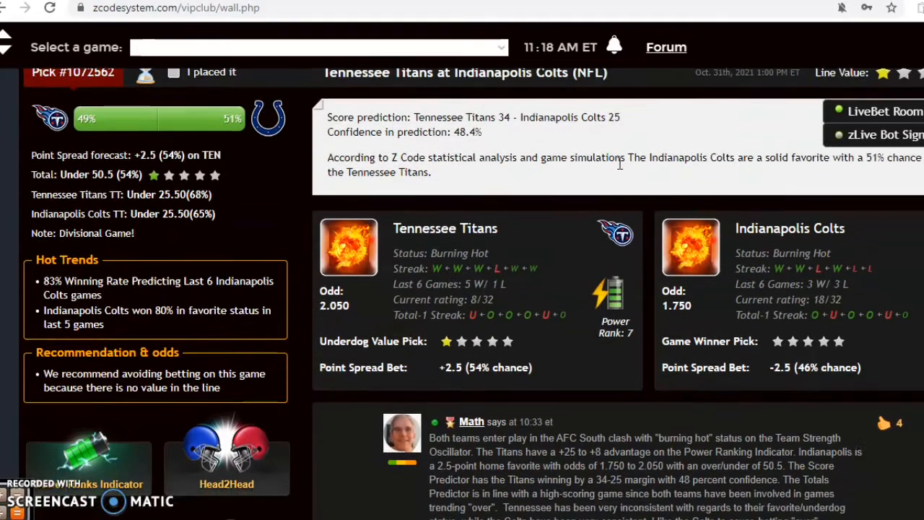
pyautogui.scroll(-3)
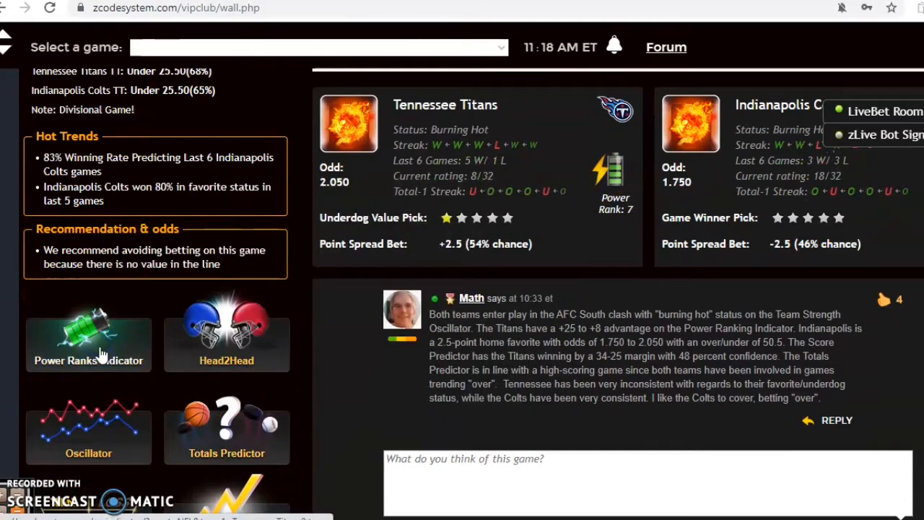
pyautogui.click(88, 343)
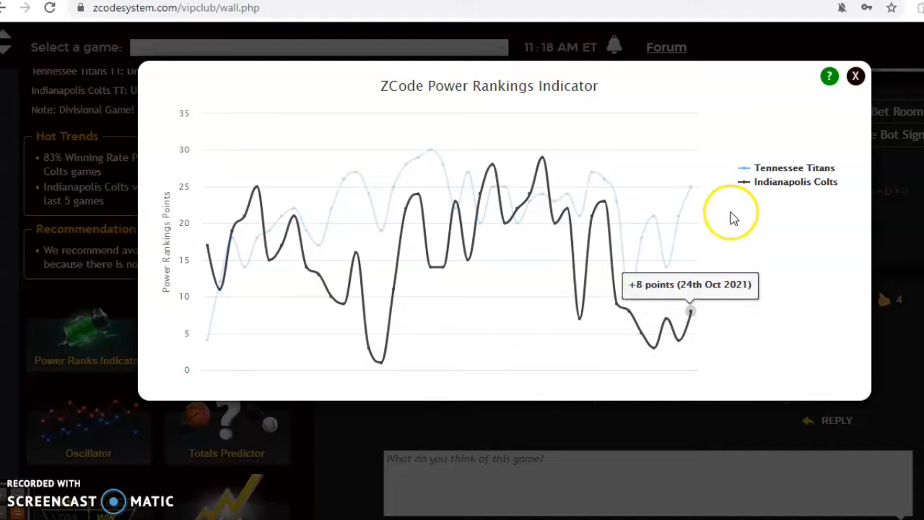
pyautogui.moveTo(692, 191)
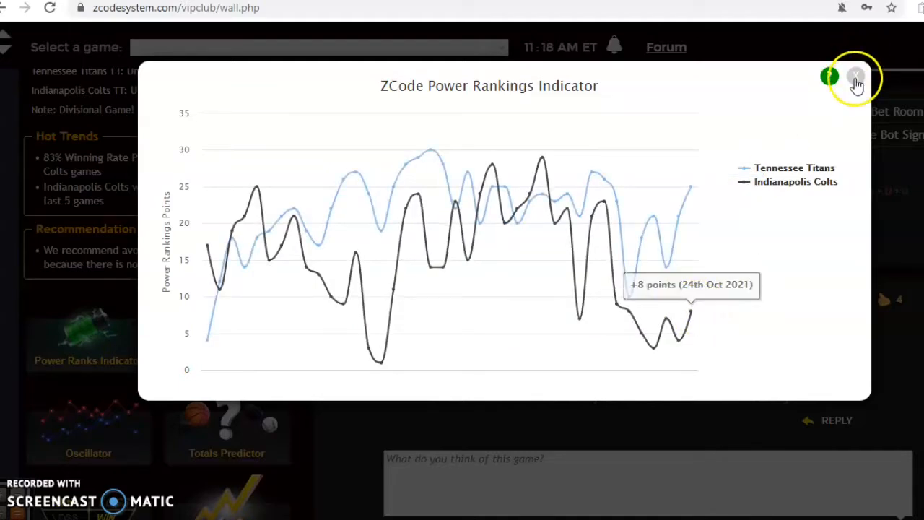
pyautogui.click(855, 78)
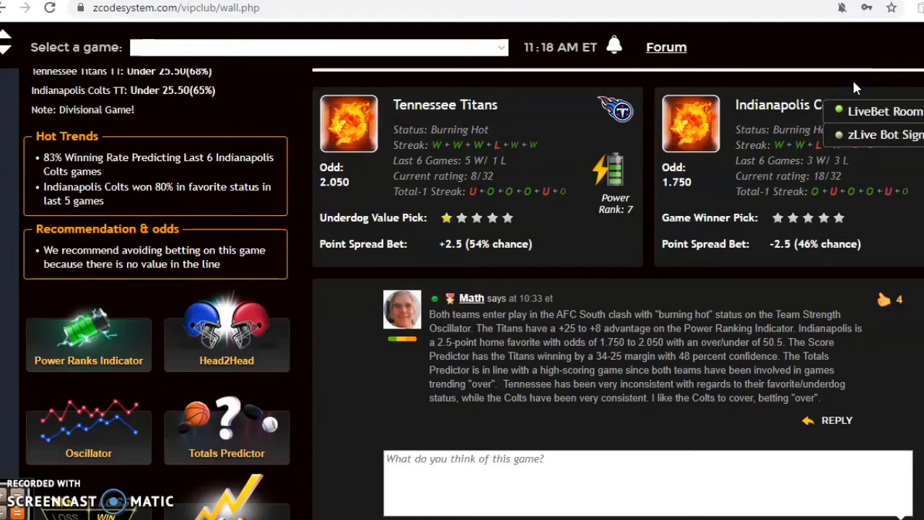
pyautogui.scroll(-3)
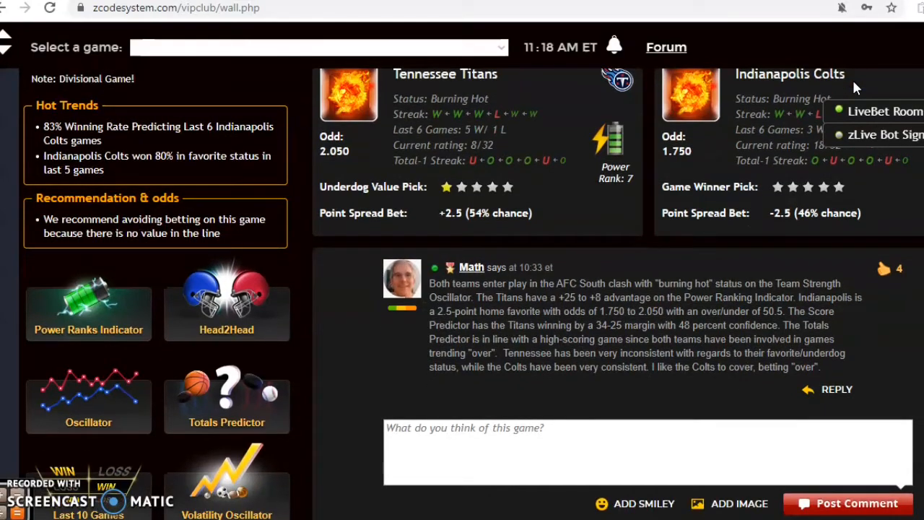
pyautogui.scroll(-3)
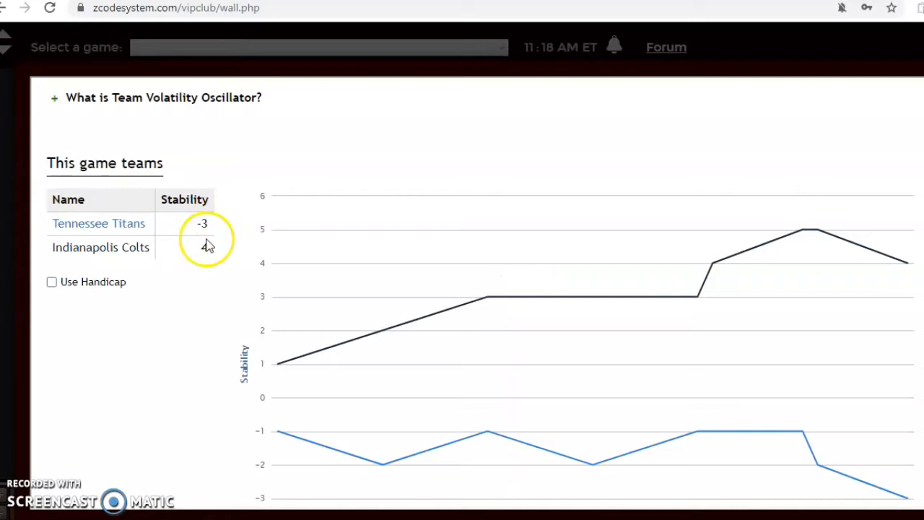
pyautogui.moveTo(896, 263)
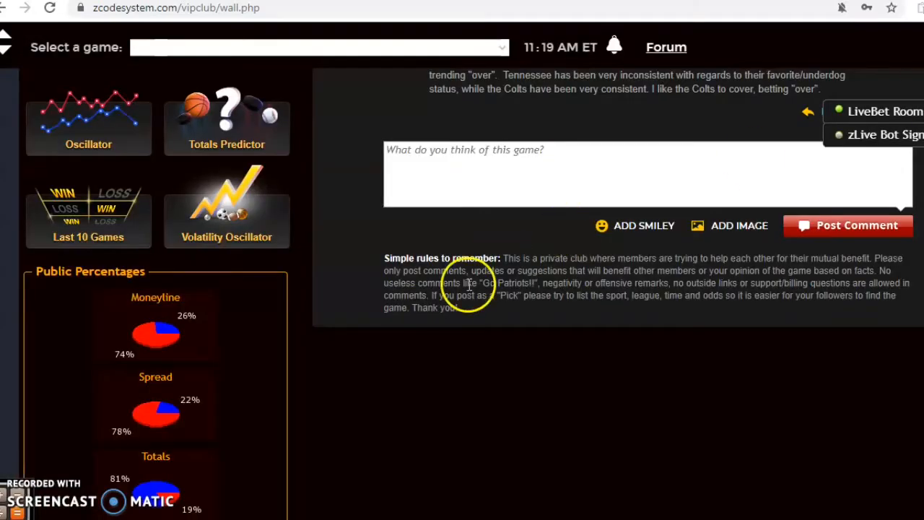
pyautogui.scroll(-3)
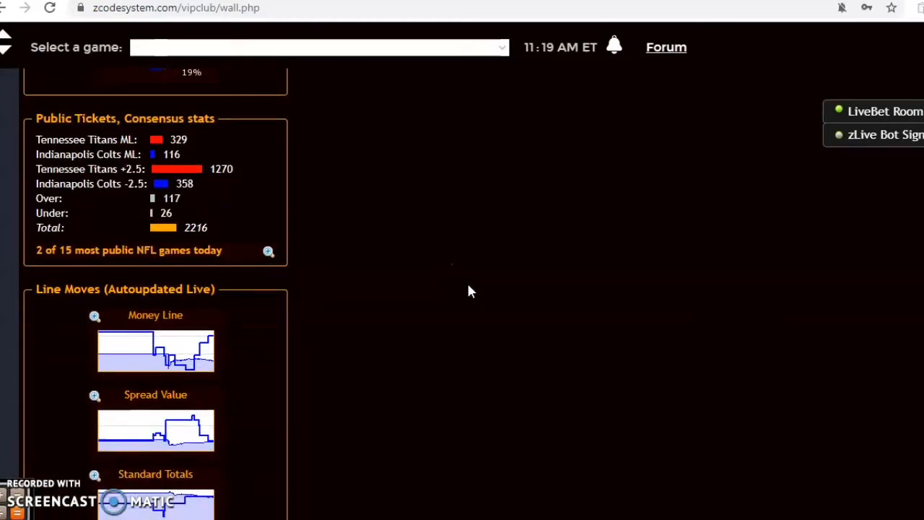
pyautogui.moveTo(144, 320)
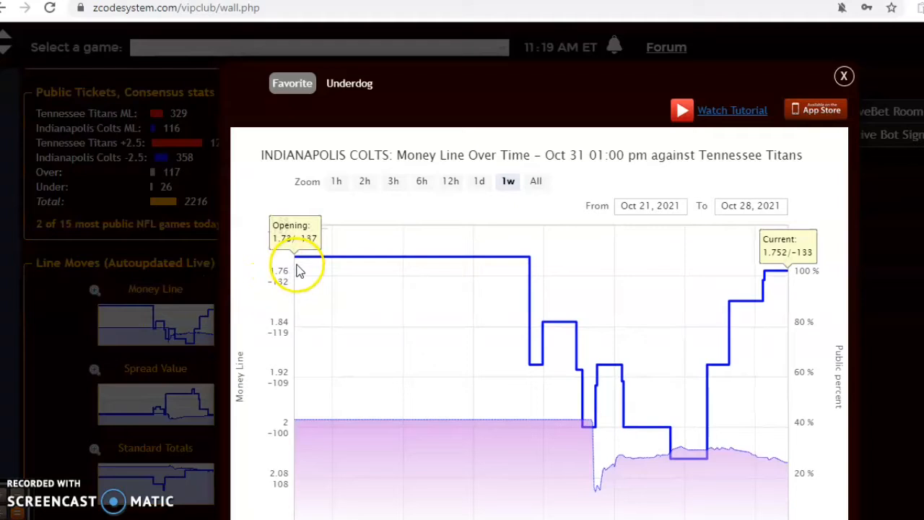
pyautogui.moveTo(570, 335)
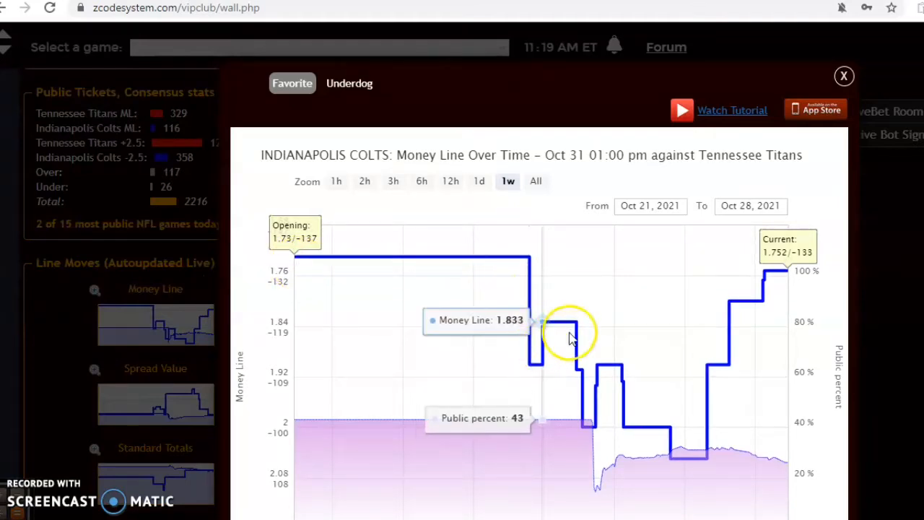
pyautogui.moveTo(707, 453)
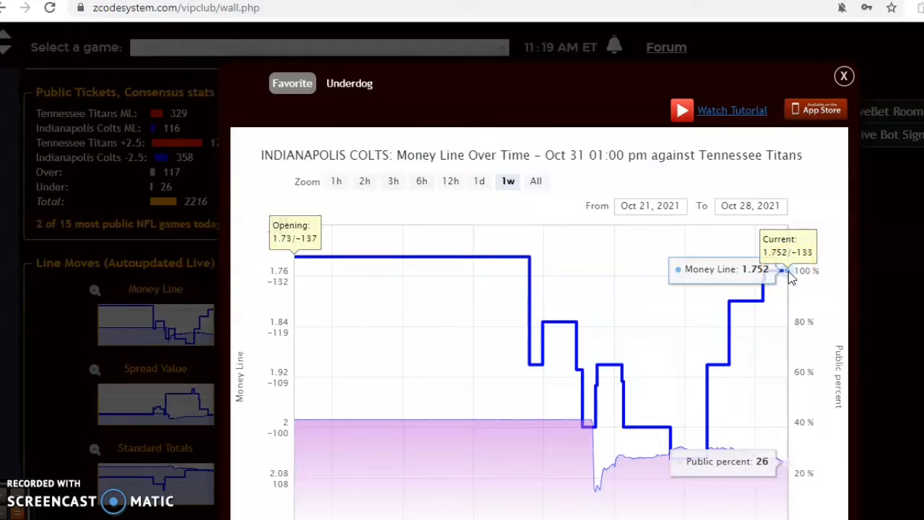
pyautogui.click(843, 75)
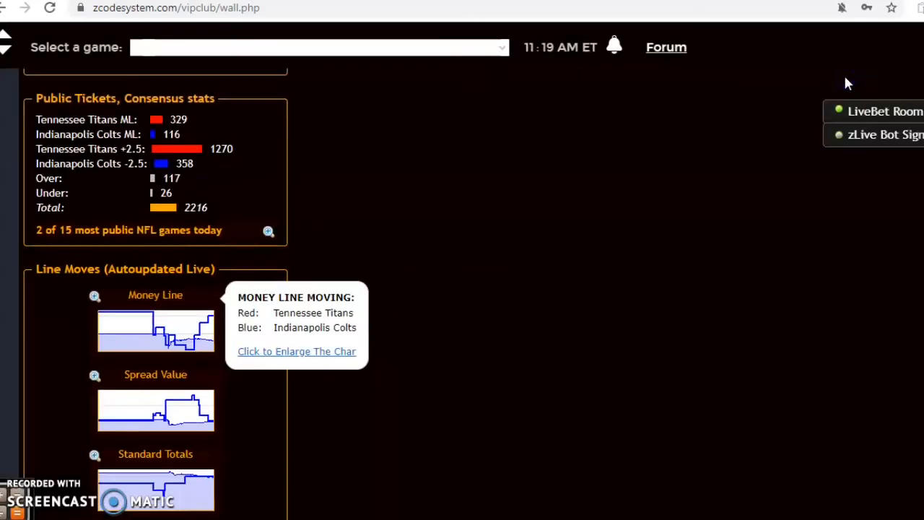
pyautogui.scroll(-3)
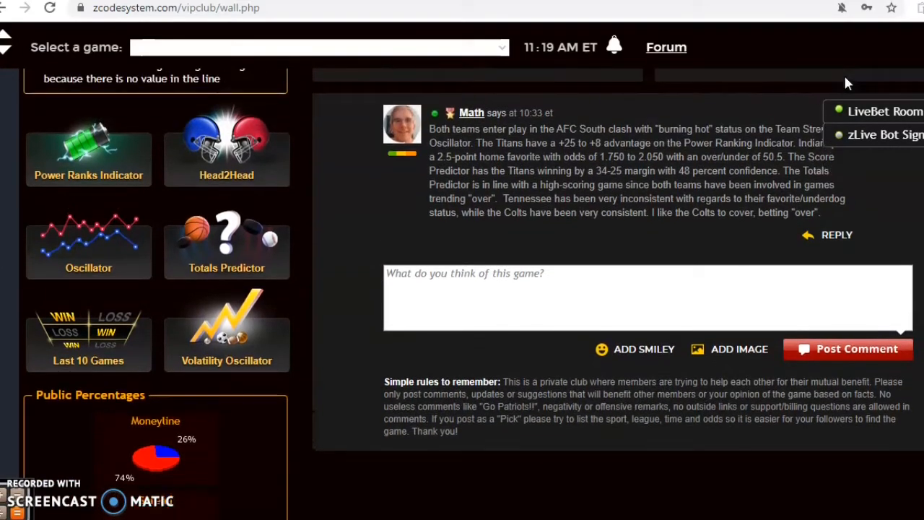
pyautogui.scroll(-3)
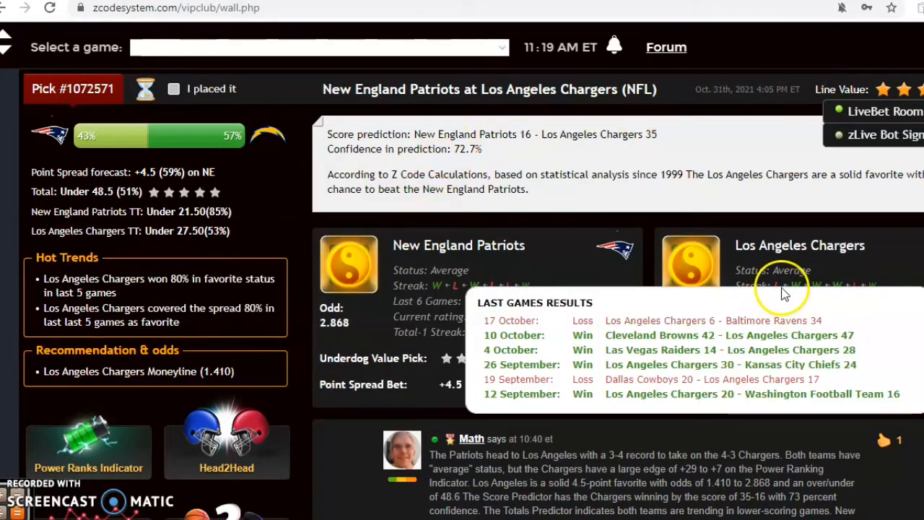
pyautogui.moveTo(806, 354)
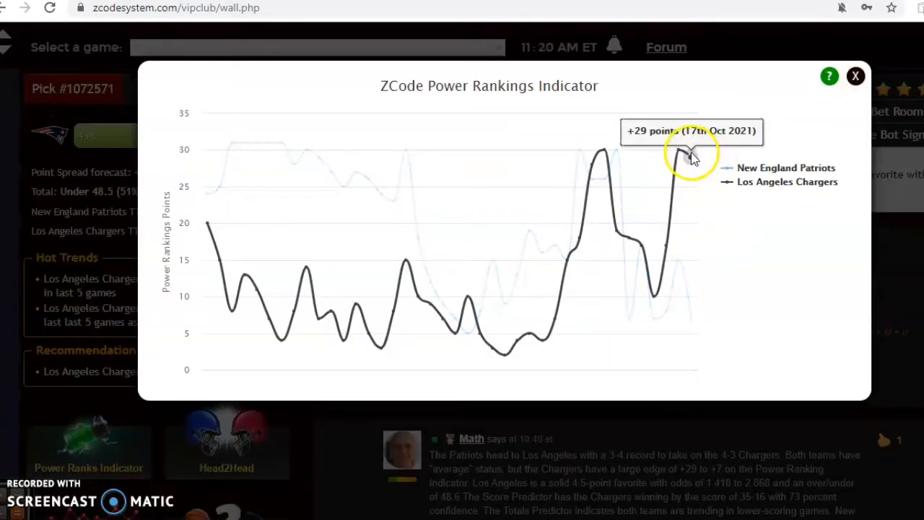
pyautogui.moveTo(679, 229)
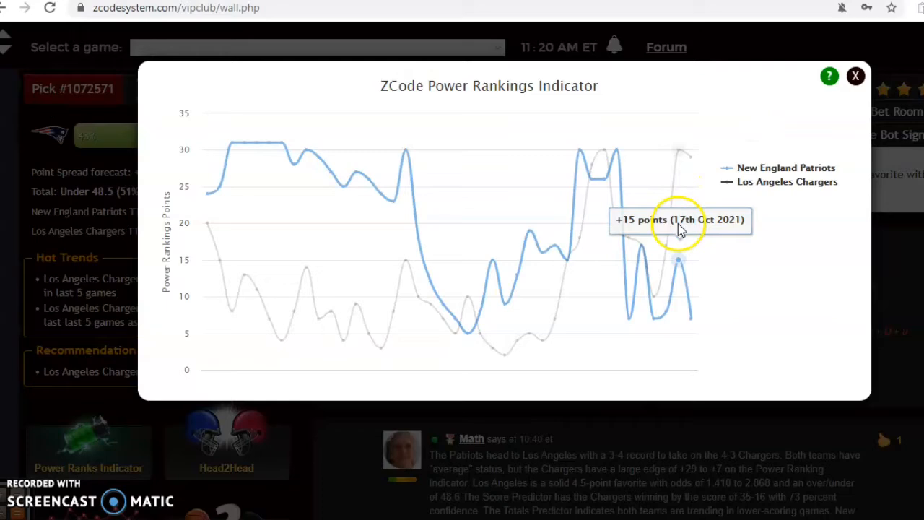
pyautogui.moveTo(797, 158)
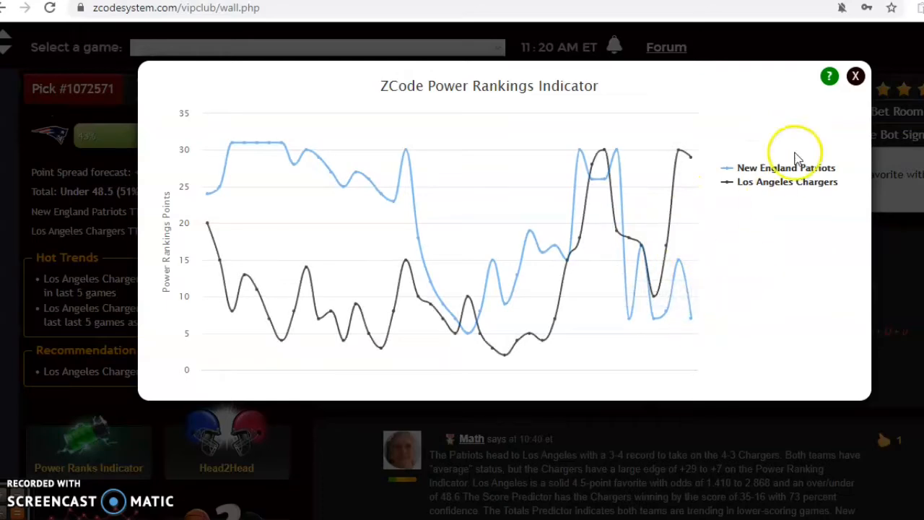
# - Close the Patriots–Chargers Power Rankings chart and continue down the pick
pyautogui.click(855, 75)
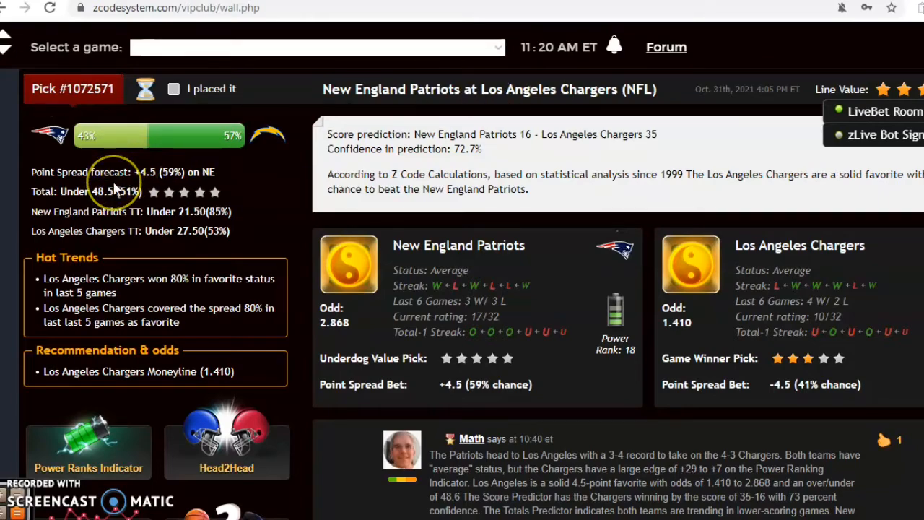
pyautogui.scroll(-3)
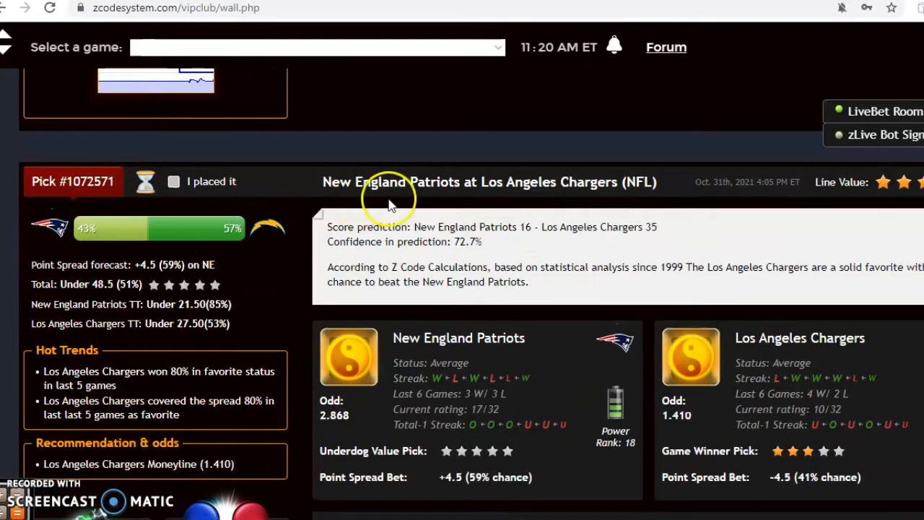
pyautogui.moveTo(595, 246)
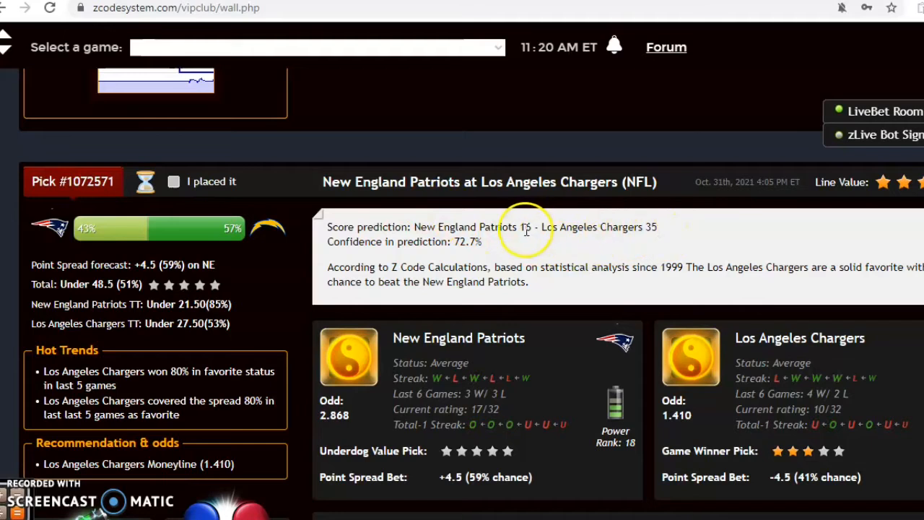
pyautogui.moveTo(551, 202)
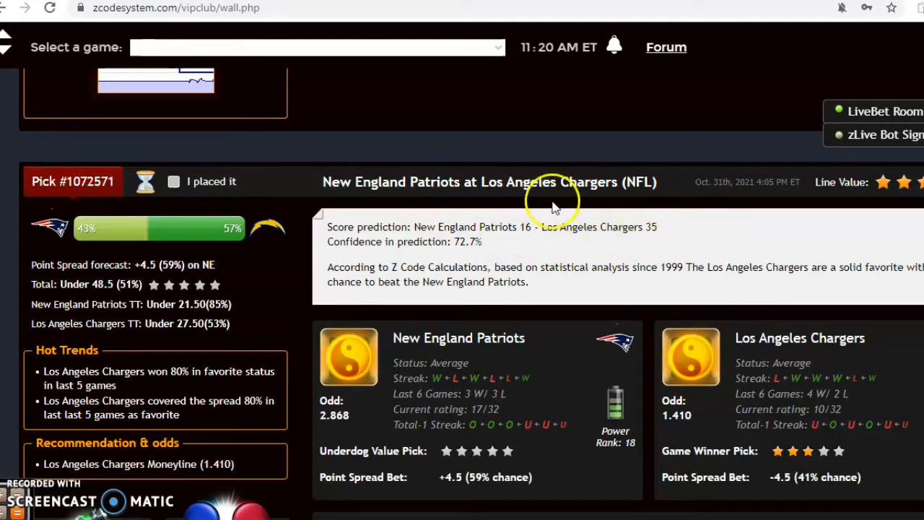
pyautogui.moveTo(475, 259)
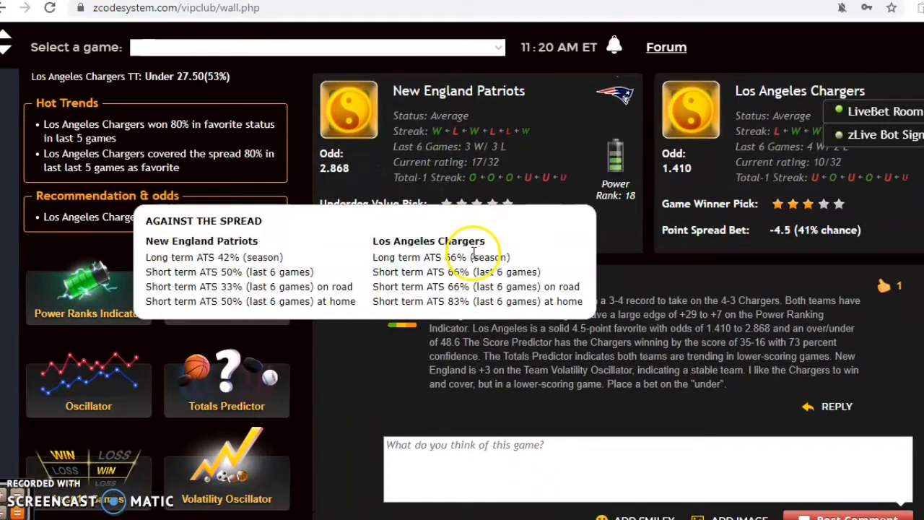
# - View the Patriots–Chargers Totals Predictor chart, then scroll to the Buccaneers at Saints pick
pyautogui.scroll(-3)
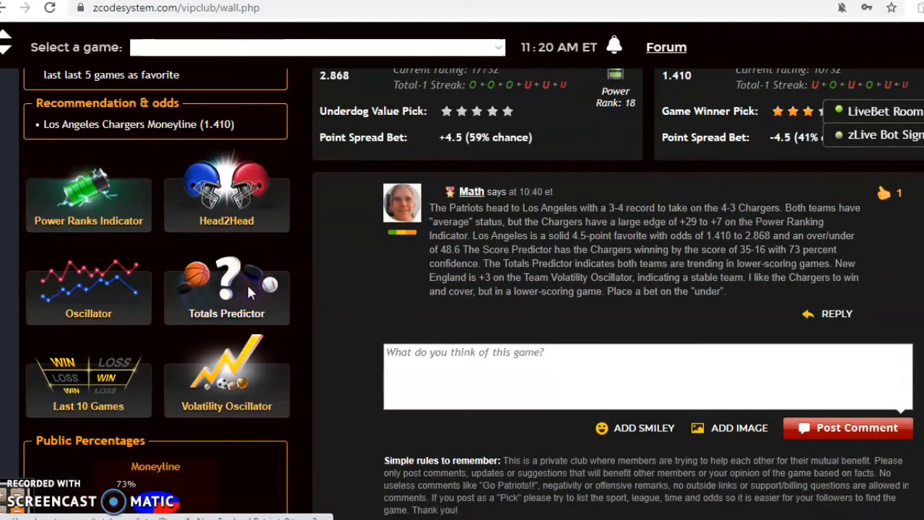
pyautogui.click(225, 289)
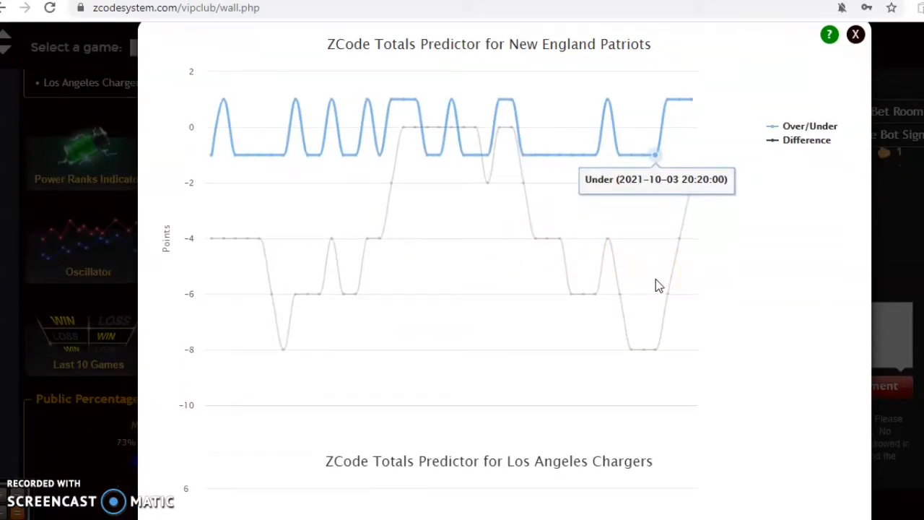
pyautogui.scroll(-3)
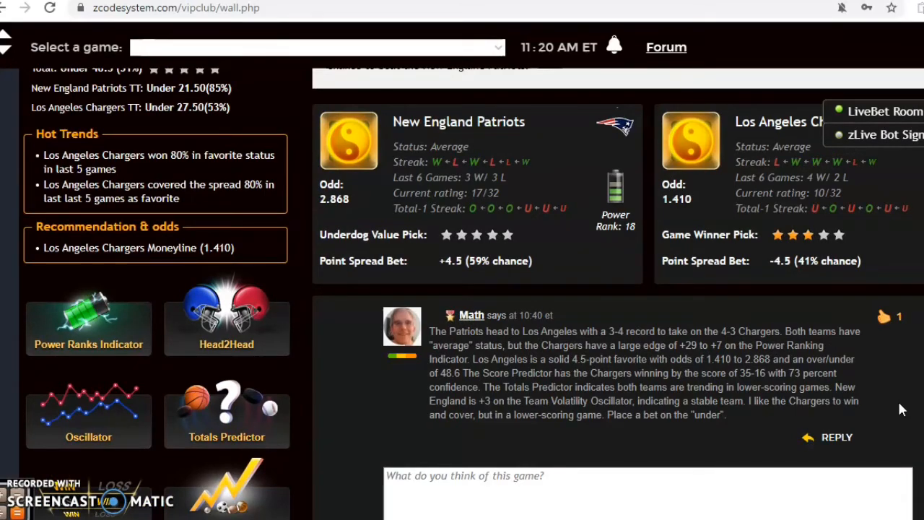
pyautogui.scroll(-3)
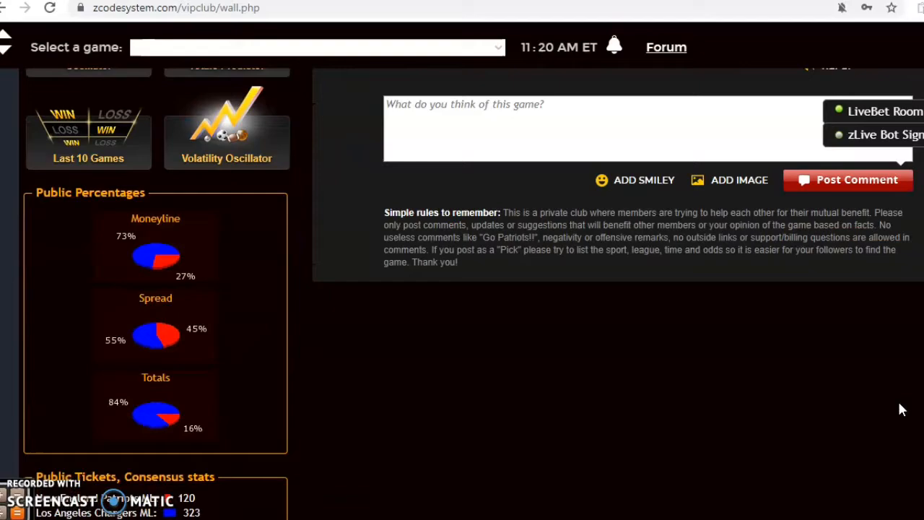
pyautogui.scroll(-3)
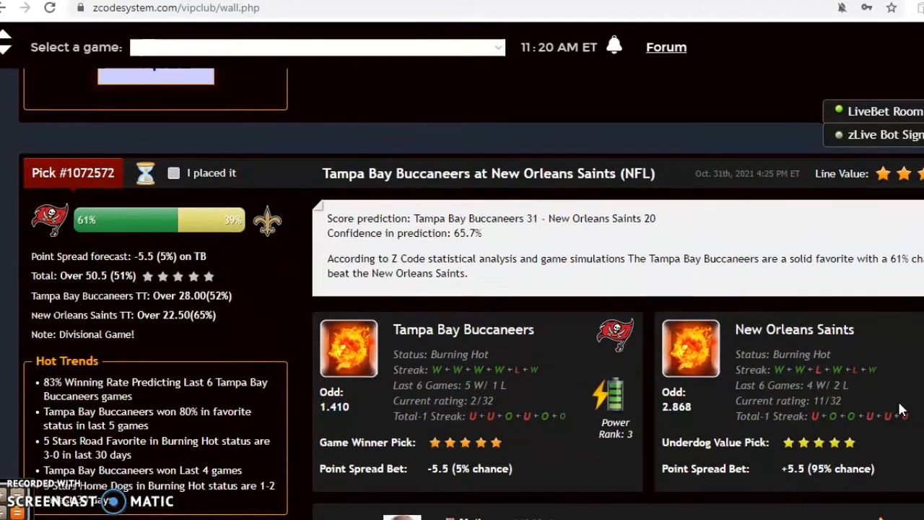
pyautogui.scroll(-3)
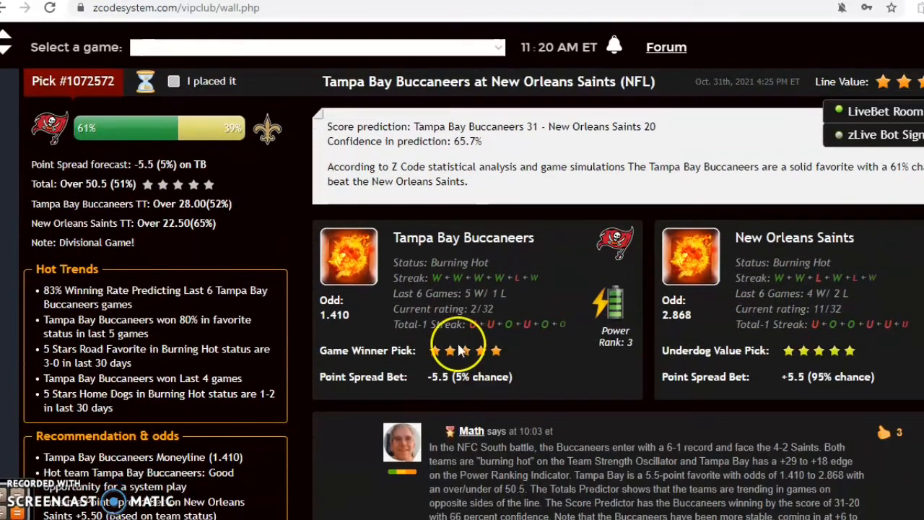
pyautogui.moveTo(320, 494)
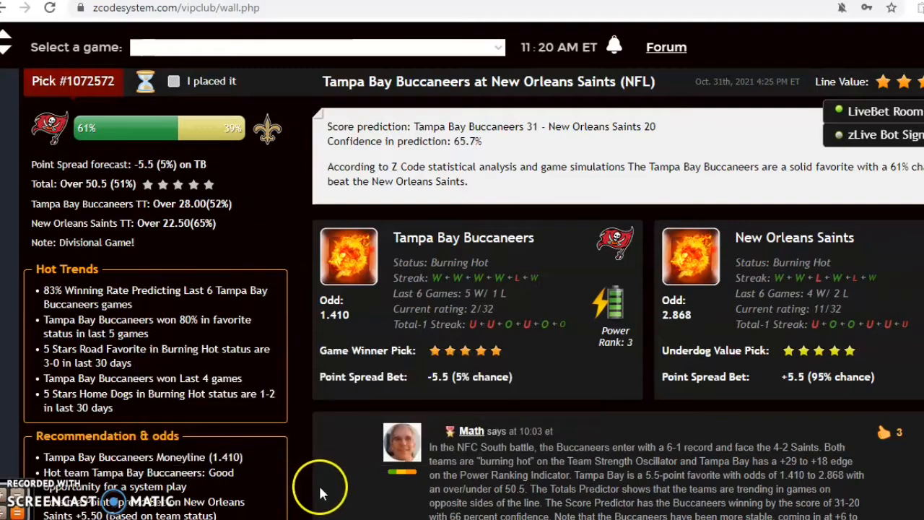
pyautogui.moveTo(324, 482)
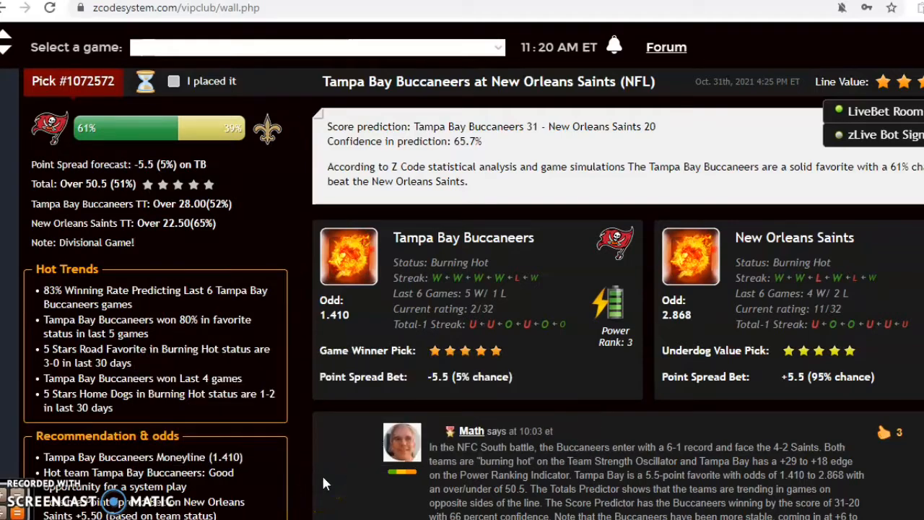
pyautogui.moveTo(464, 306)
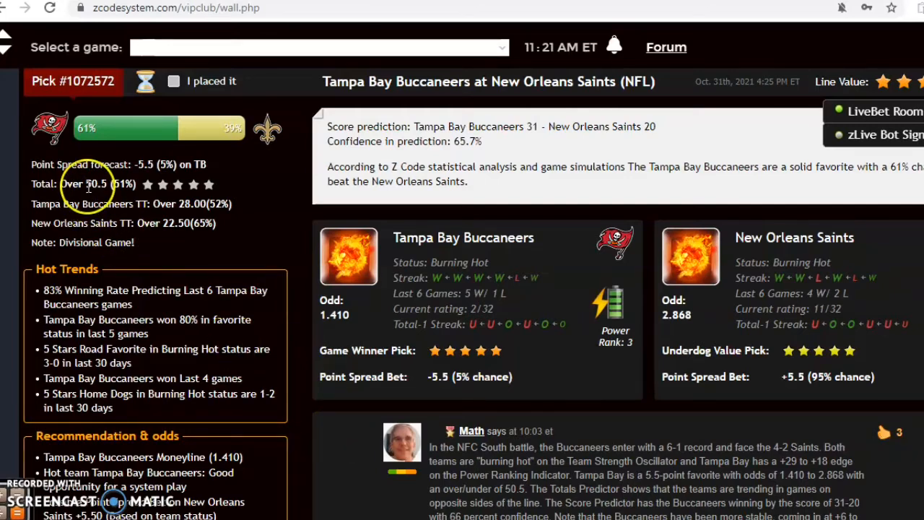
pyautogui.moveTo(512, 145)
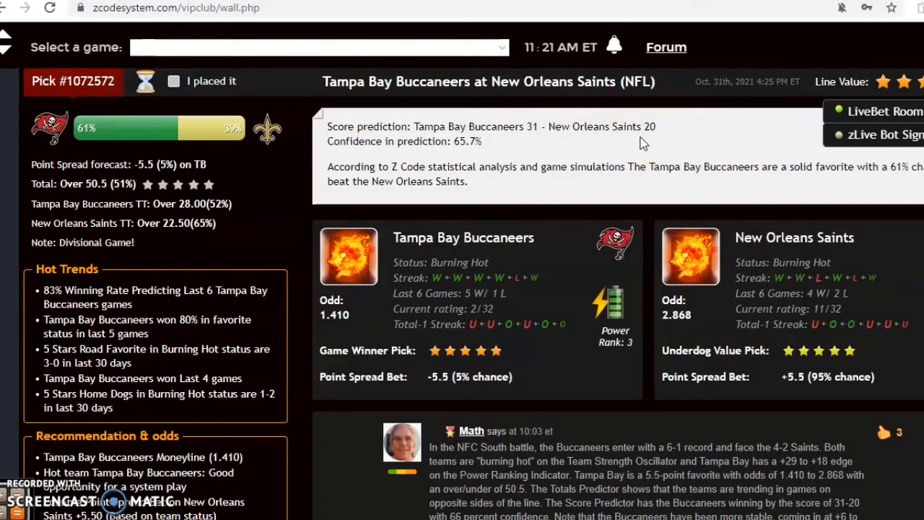
pyautogui.scroll(-3)
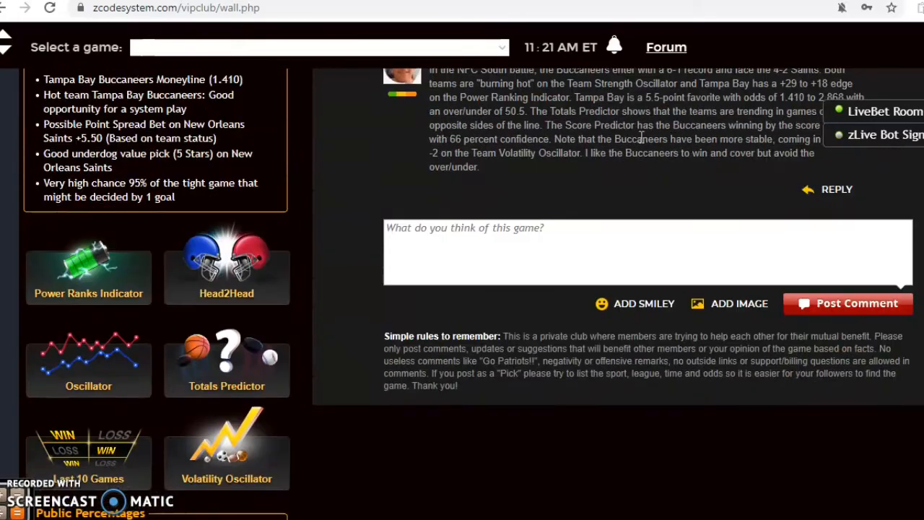
# - Scroll through the Buccaneers and Saints Totals Predictor charts, then bring up the Power Ranks Indicator
pyautogui.scroll(-3)
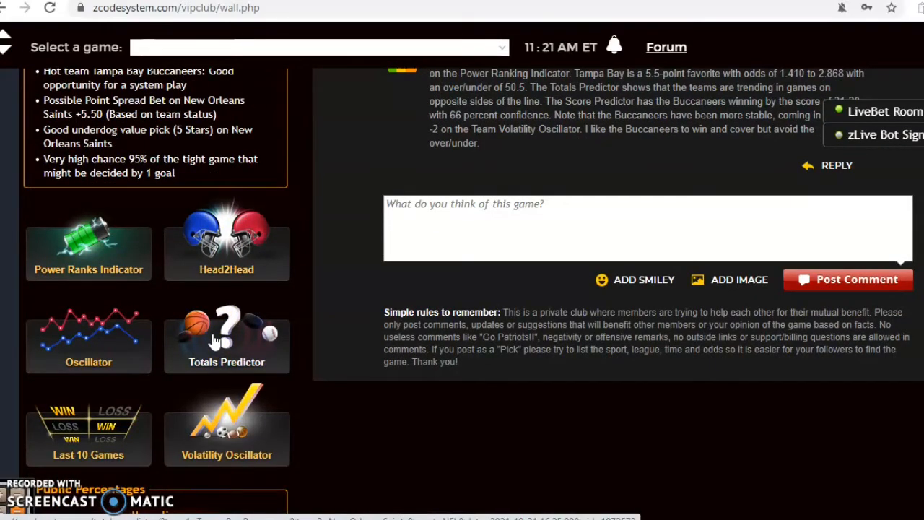
pyautogui.click(225, 340)
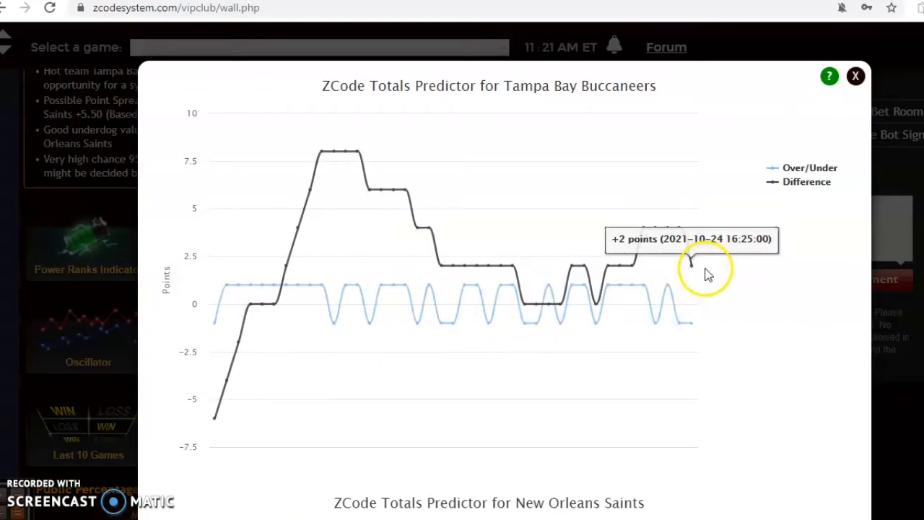
pyautogui.scroll(-3)
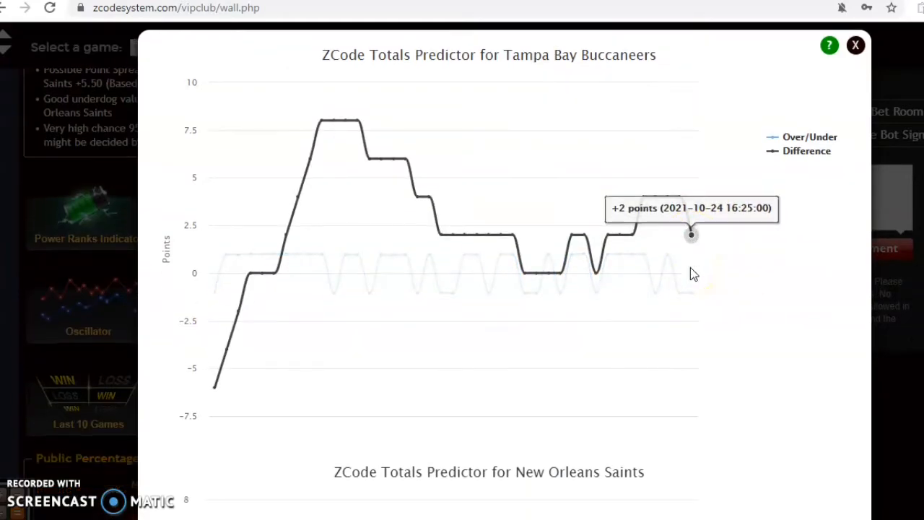
pyautogui.scroll(-3)
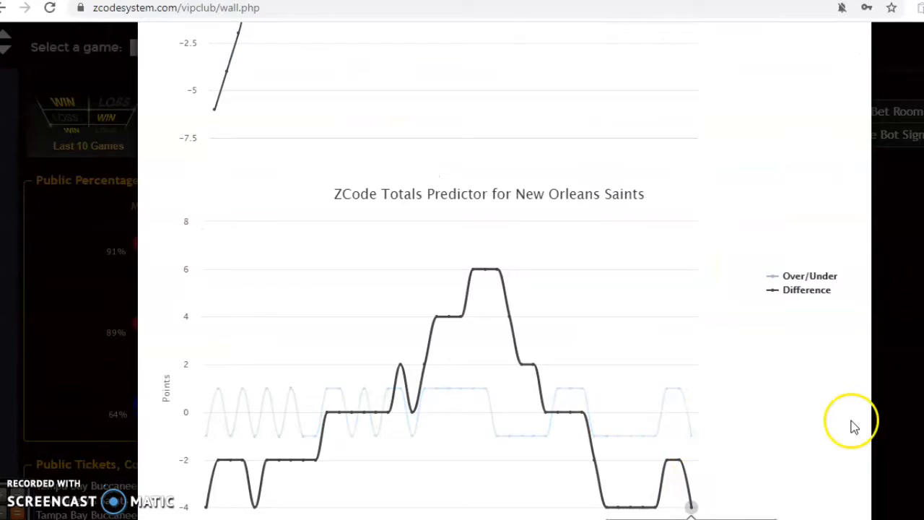
pyautogui.scroll(3)
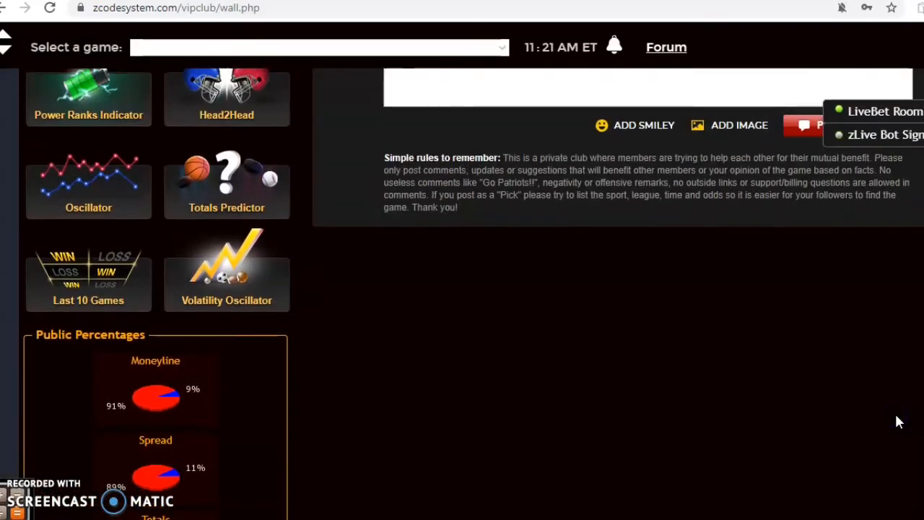
pyautogui.scroll(-3)
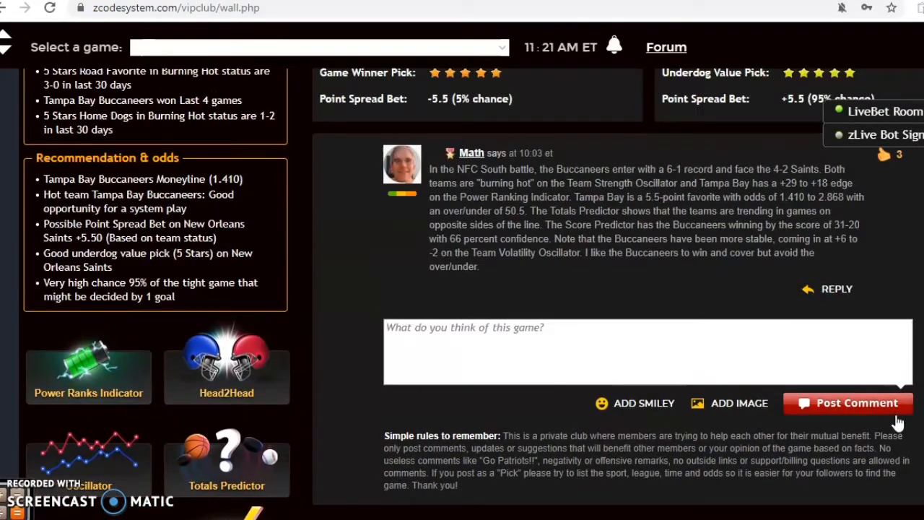
pyautogui.moveTo(72, 373)
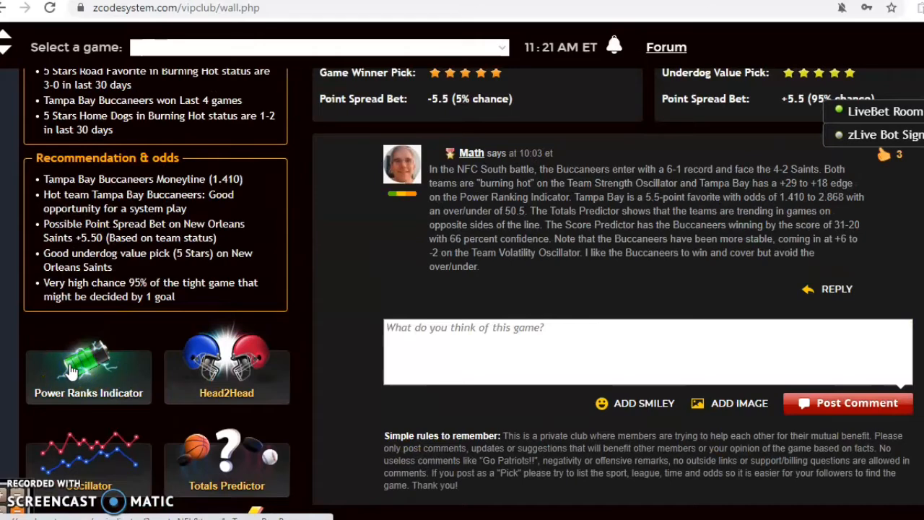
pyautogui.click(88, 372)
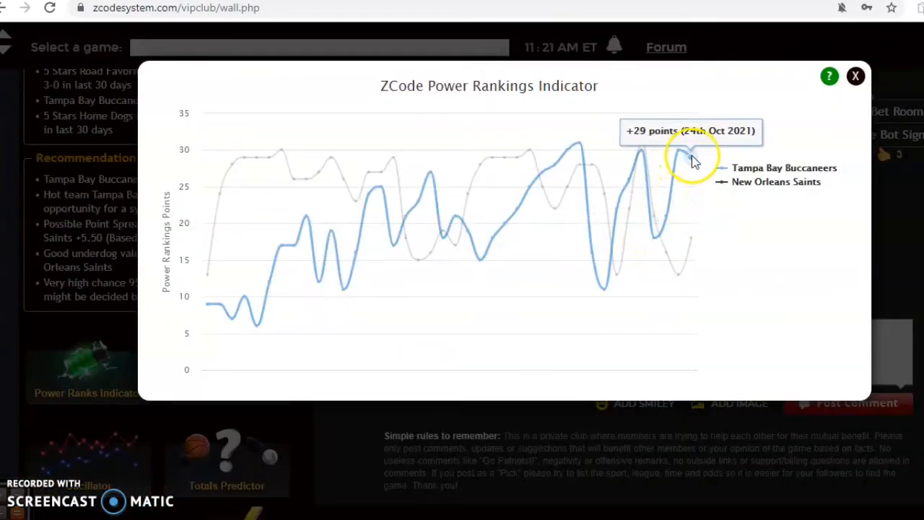
pyautogui.moveTo(656, 239)
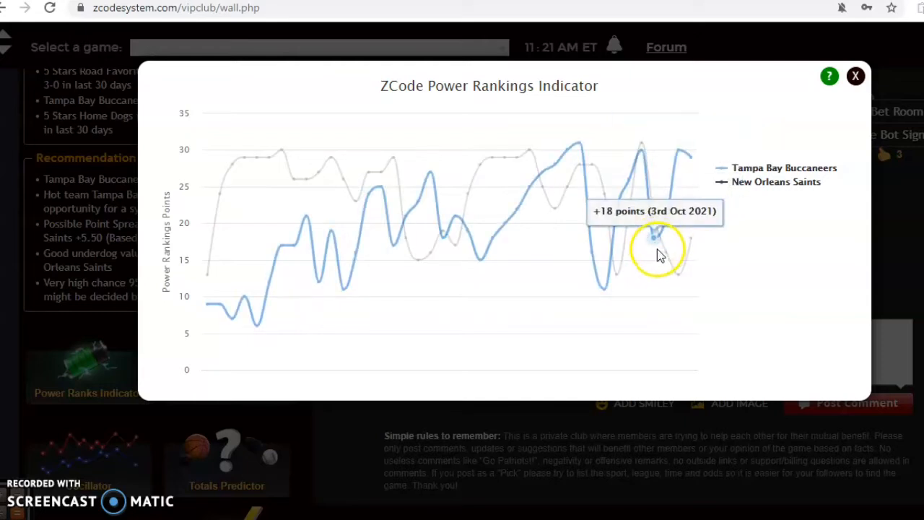
pyautogui.moveTo(690, 238)
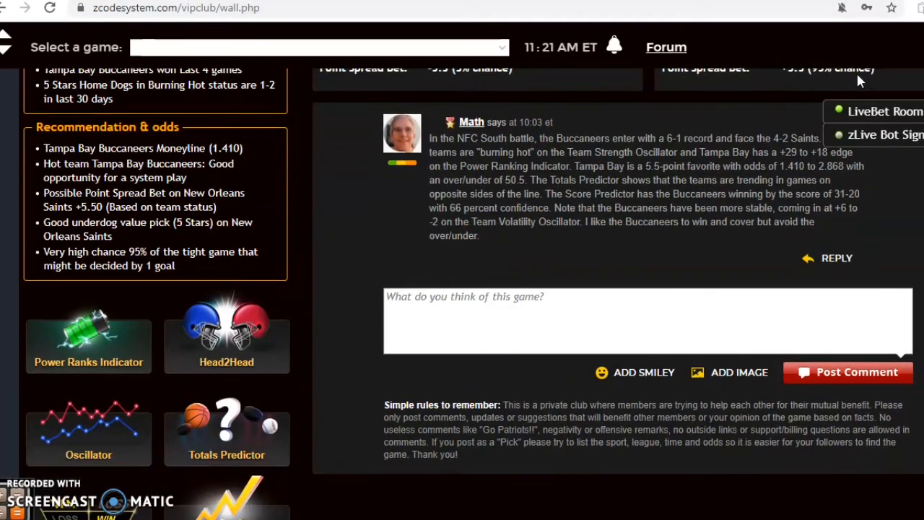
# - Review the Buccaneers–Saints Volatility Oscillator and scroll to the public consensus stats and line moves
pyautogui.scroll(-3)
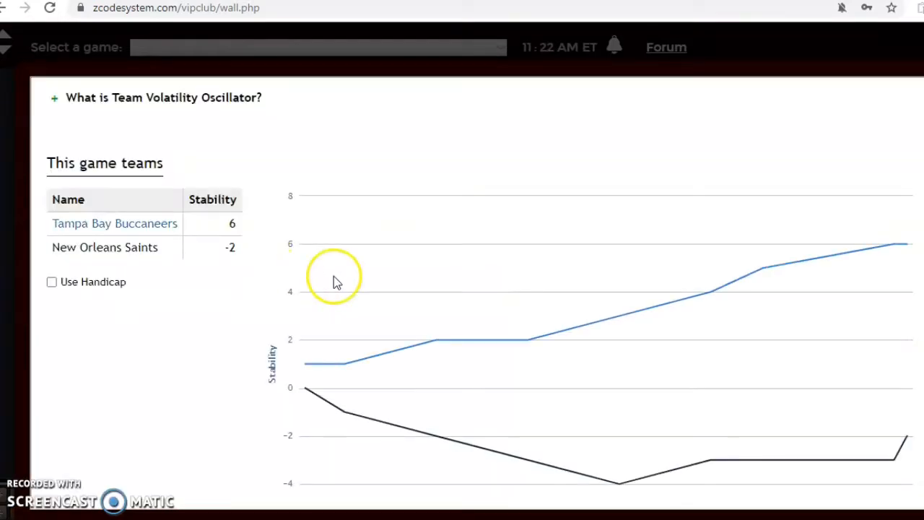
pyautogui.moveTo(907, 244)
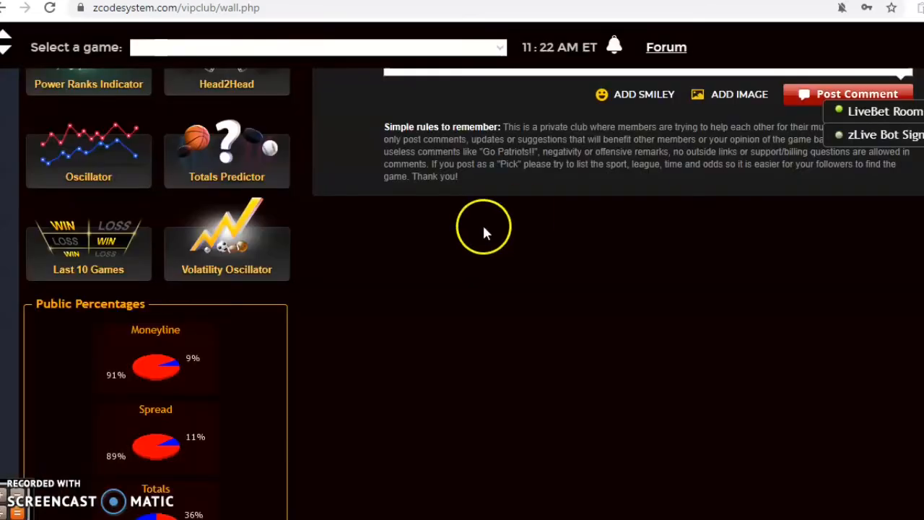
pyautogui.scroll(-3)
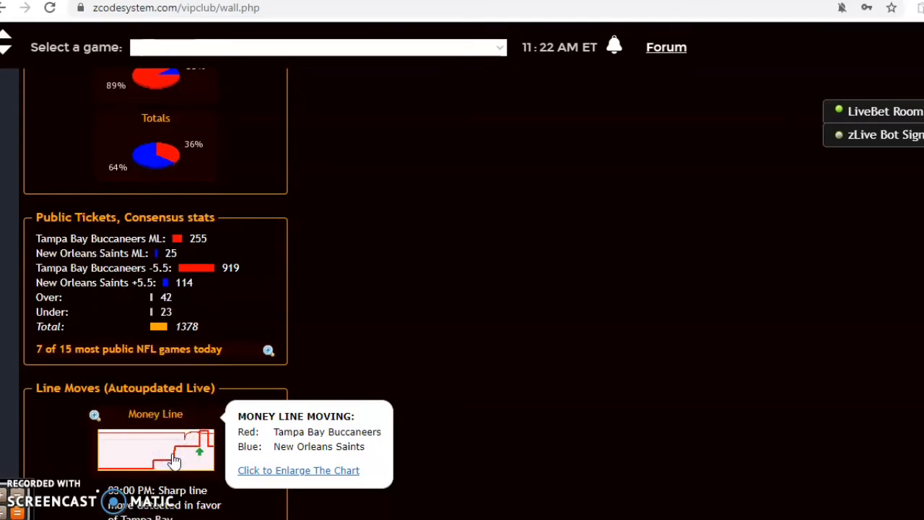
pyautogui.moveTo(171, 456)
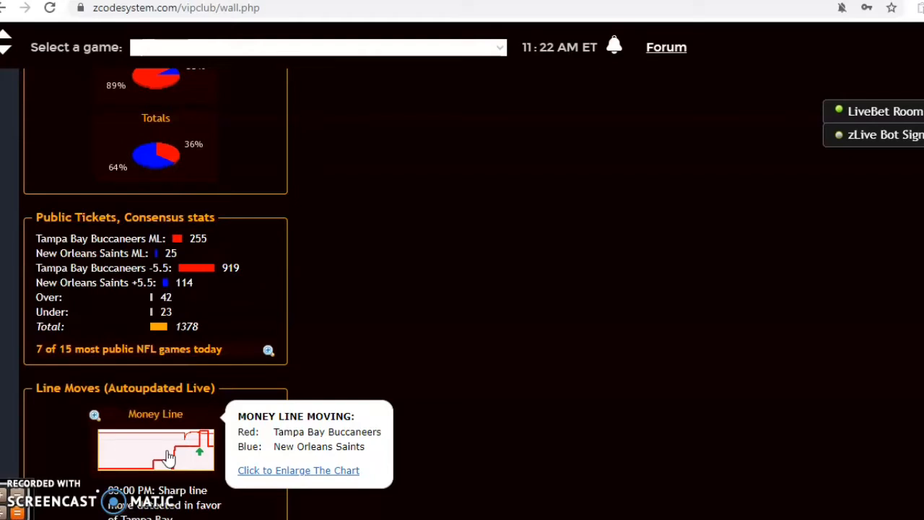
pyautogui.moveTo(321, 358)
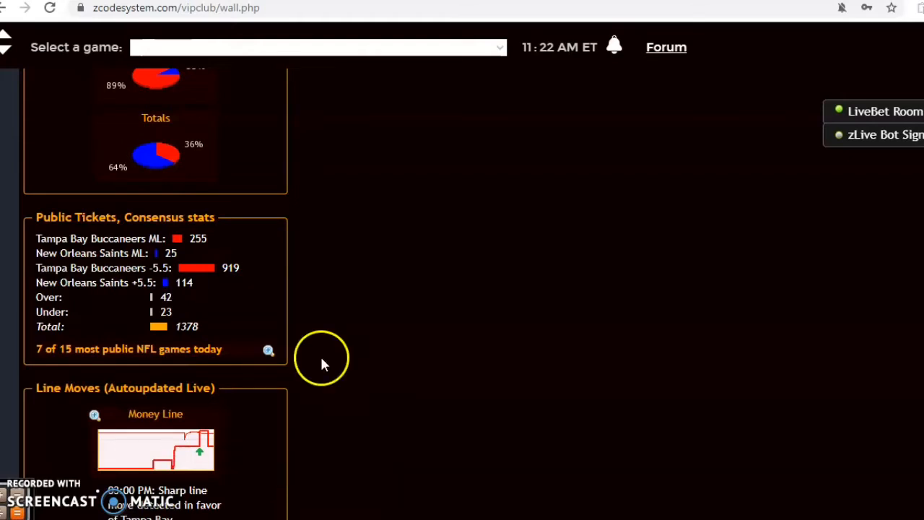
# - Scroll the Buccaneers–Saints pick down to the Public Tickets and live Line Moves panels
pyautogui.scroll(-3)
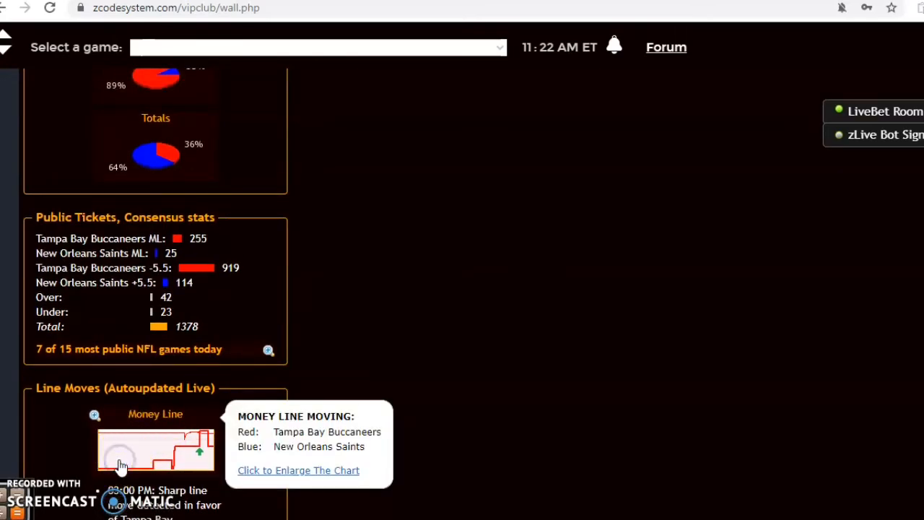
pyautogui.scroll(-3)
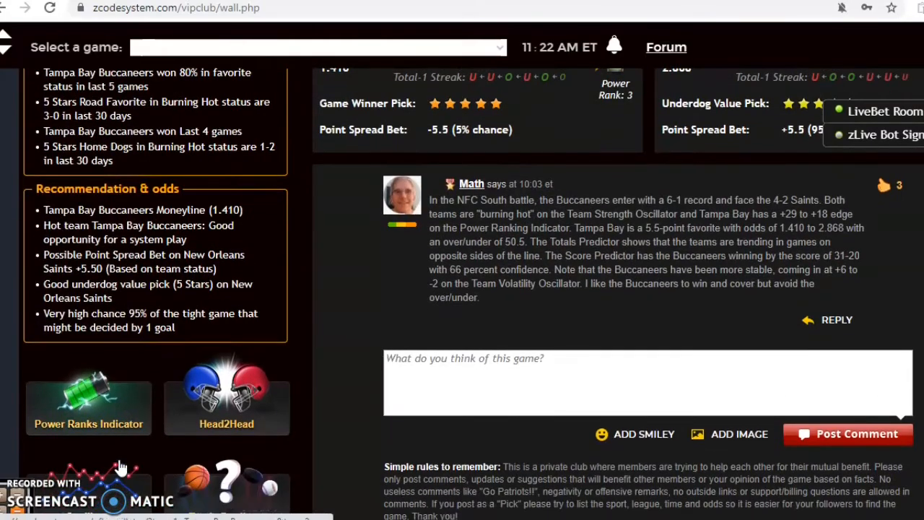
pyautogui.scroll(-3)
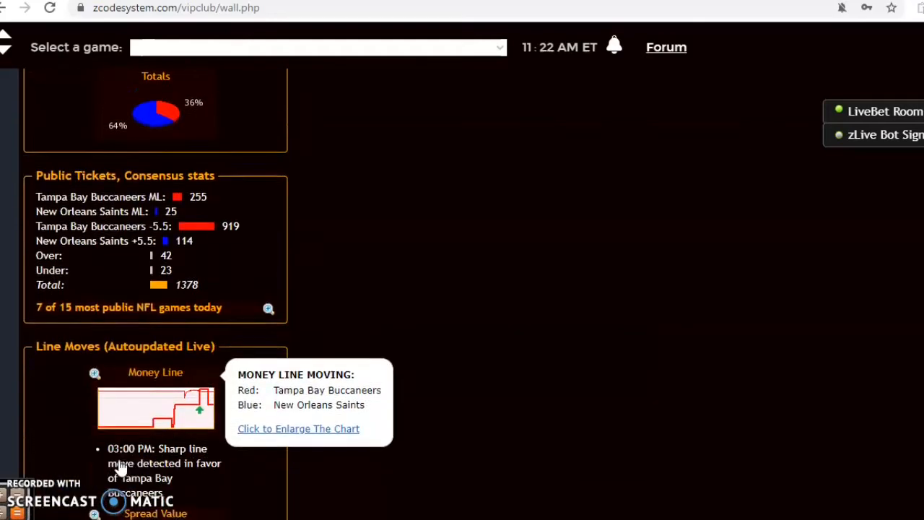
pyautogui.click(298, 427)
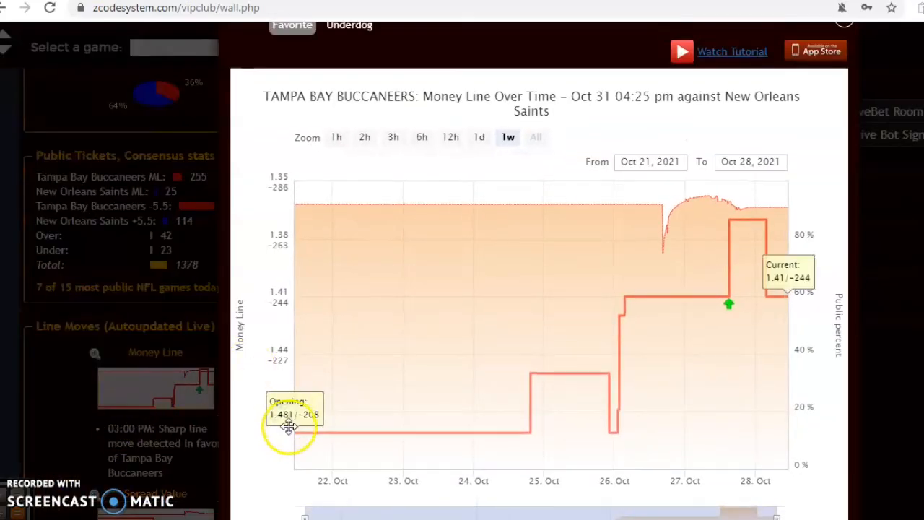
pyautogui.moveTo(292, 434)
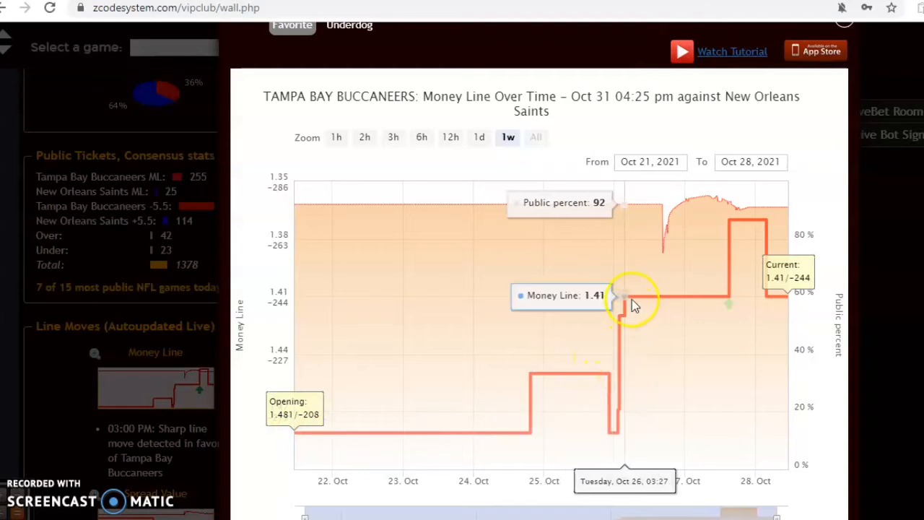
pyautogui.moveTo(730, 229)
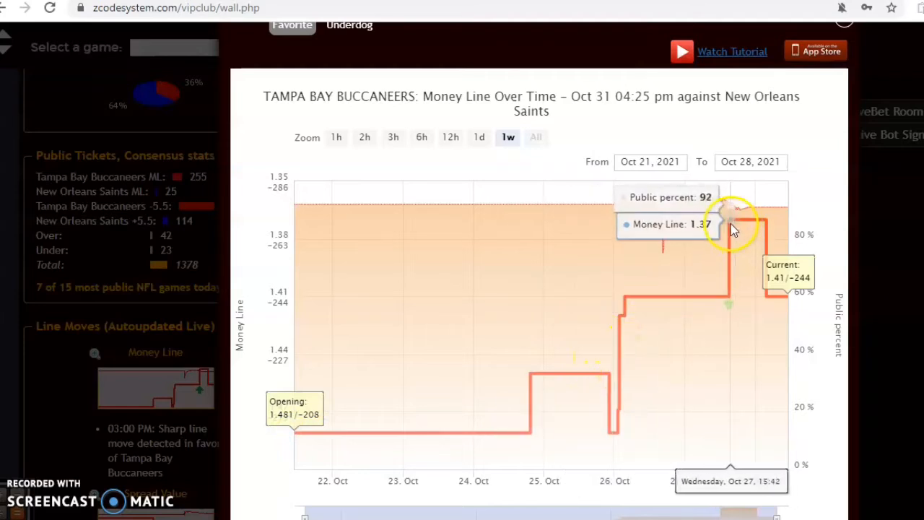
pyautogui.moveTo(758, 291)
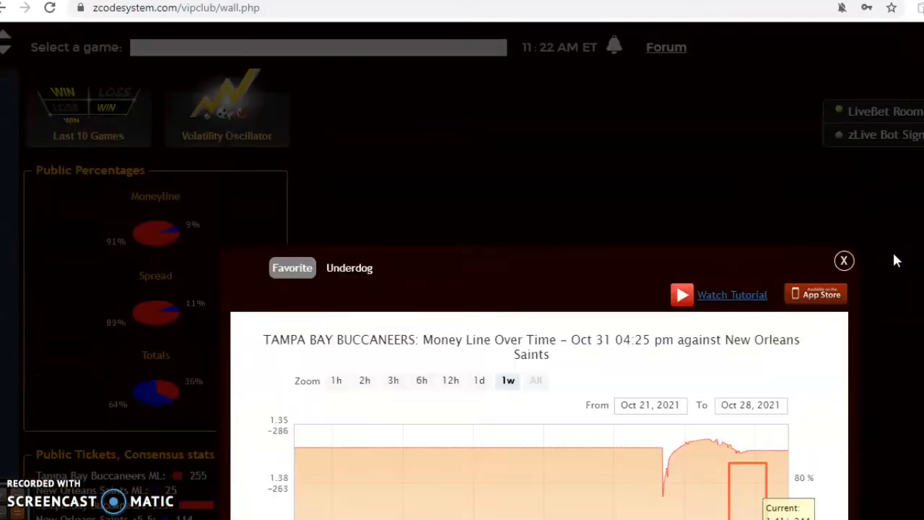
pyautogui.click(844, 260)
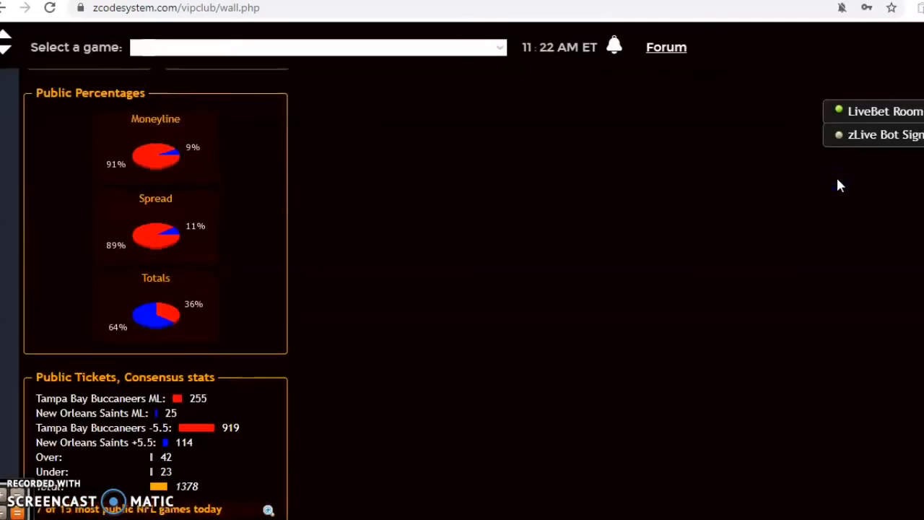
# - Scroll past Washington at Denver to the Cowboys at Vikings pick with its Burning Hot status cards
pyautogui.scroll(-3)
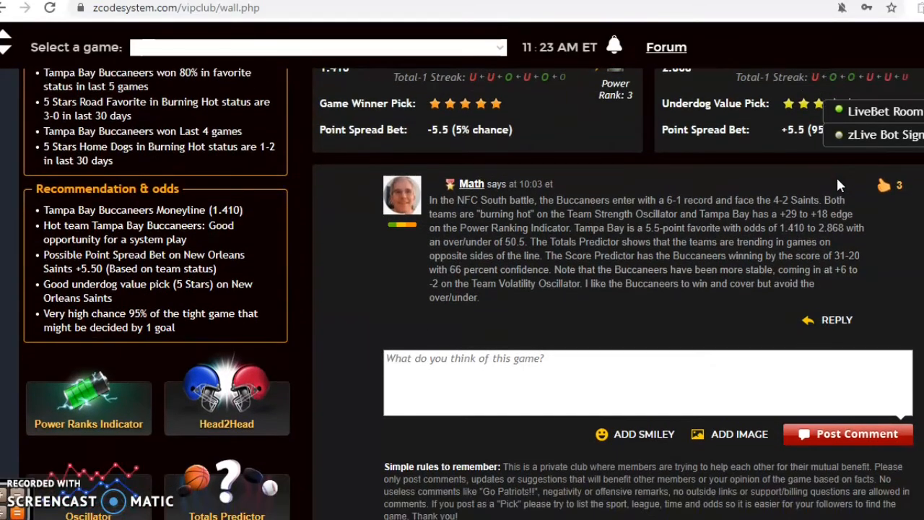
pyautogui.scroll(-3)
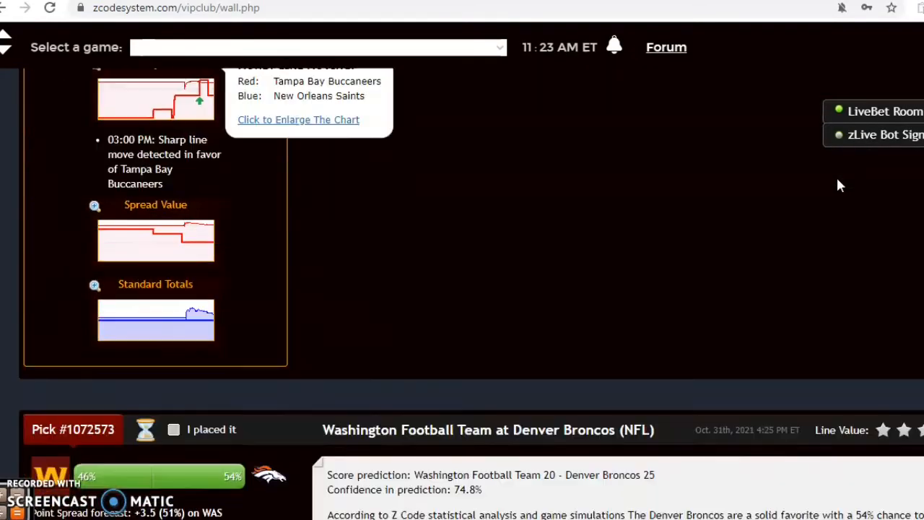
pyautogui.scroll(-3)
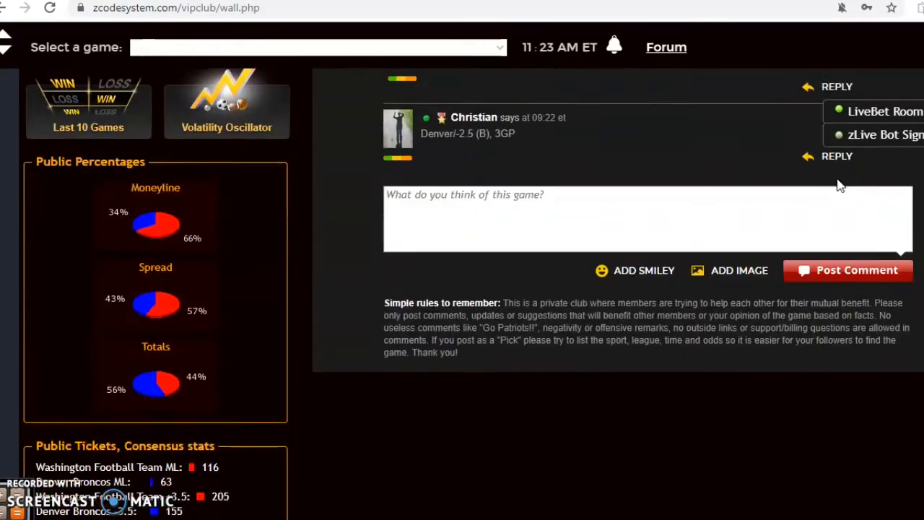
pyautogui.scroll(-3)
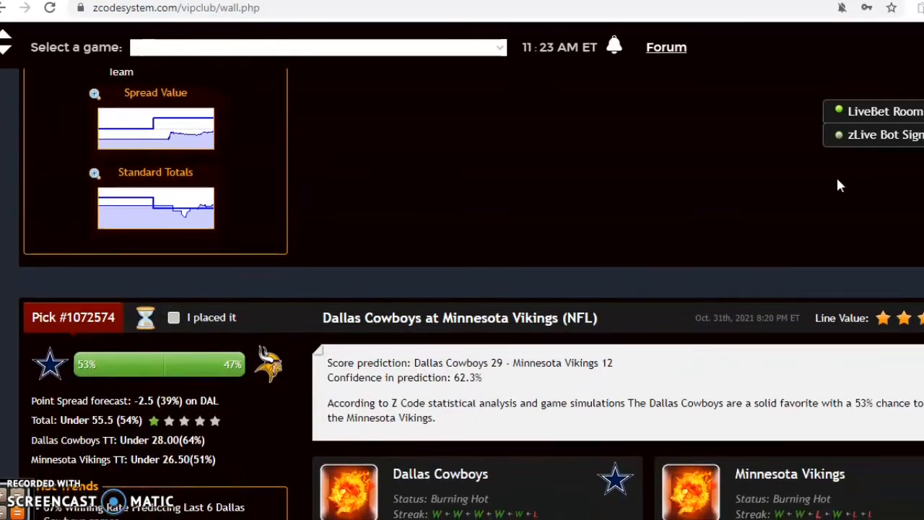
pyautogui.scroll(-3)
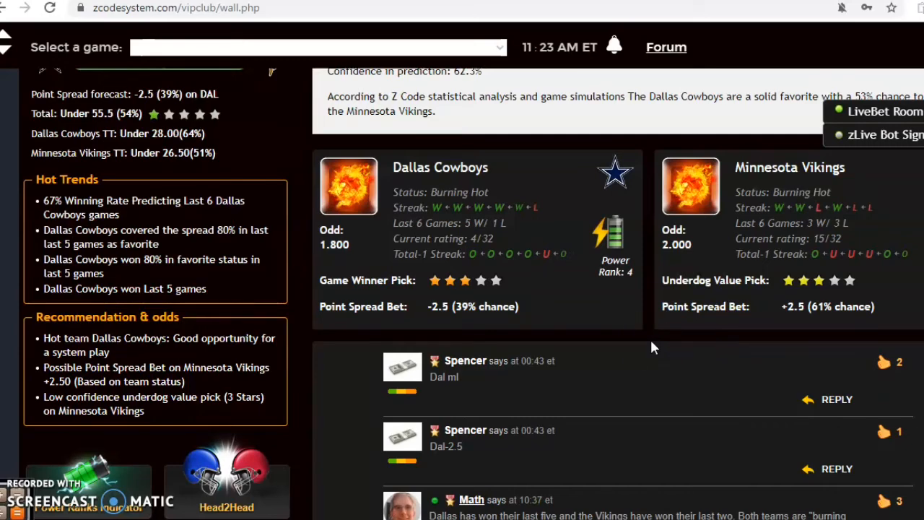
pyautogui.moveTo(616, 239)
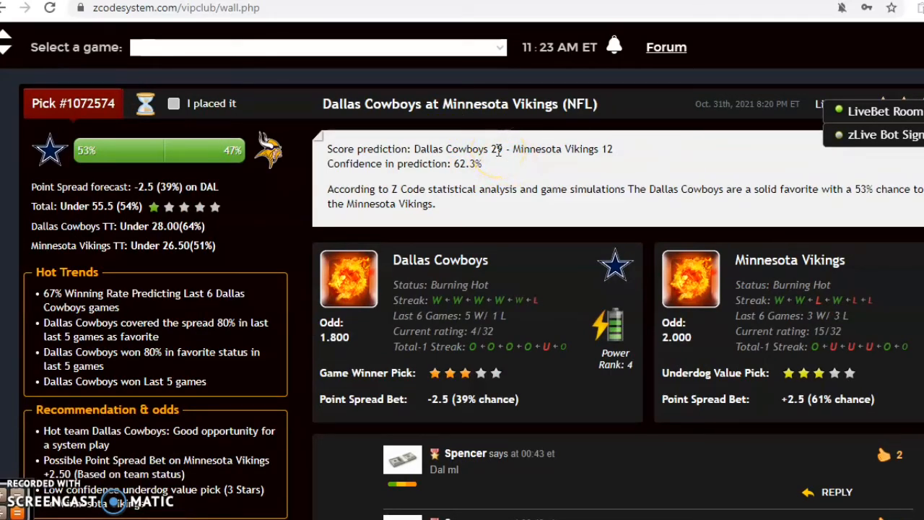
pyautogui.scroll(-3)
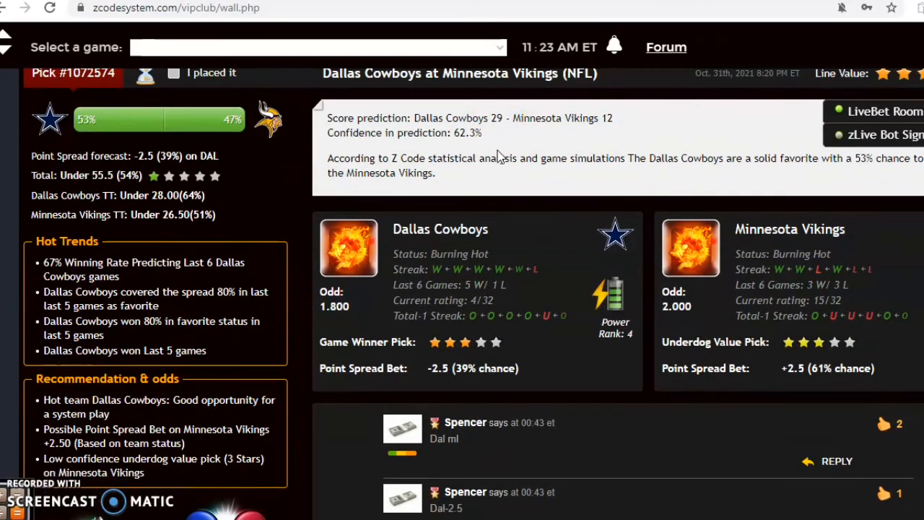
pyautogui.scroll(-3)
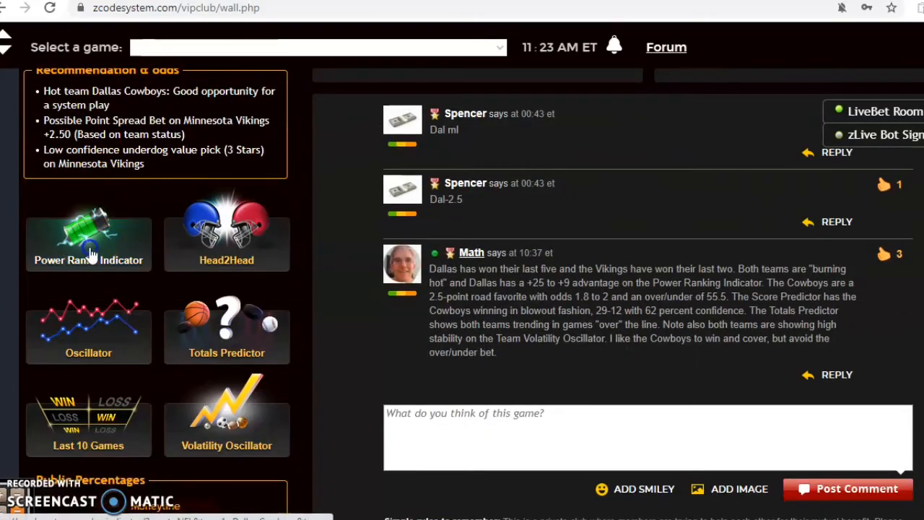
pyautogui.click(88, 243)
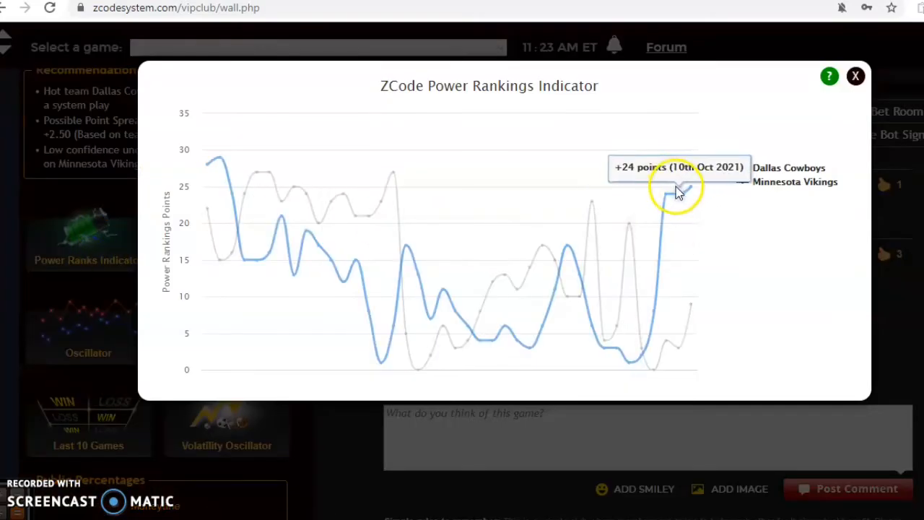
pyautogui.moveTo(679, 351)
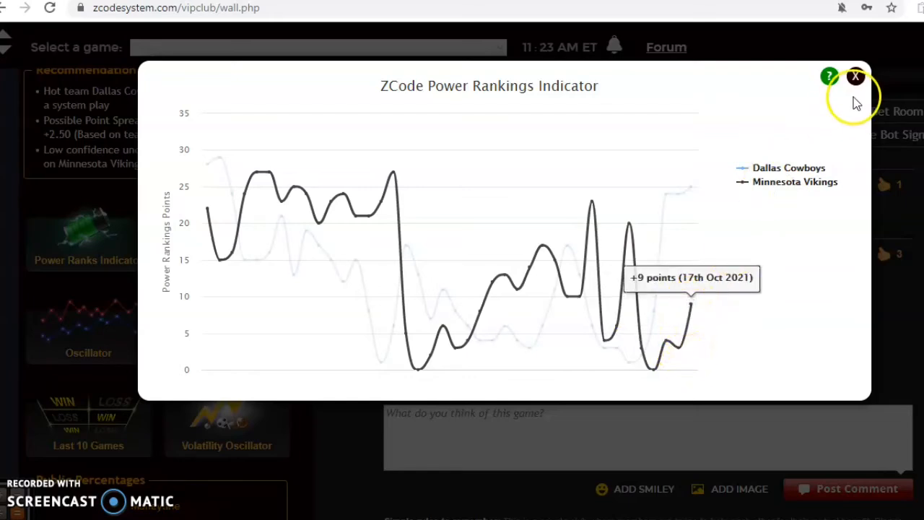
pyautogui.click(855, 75)
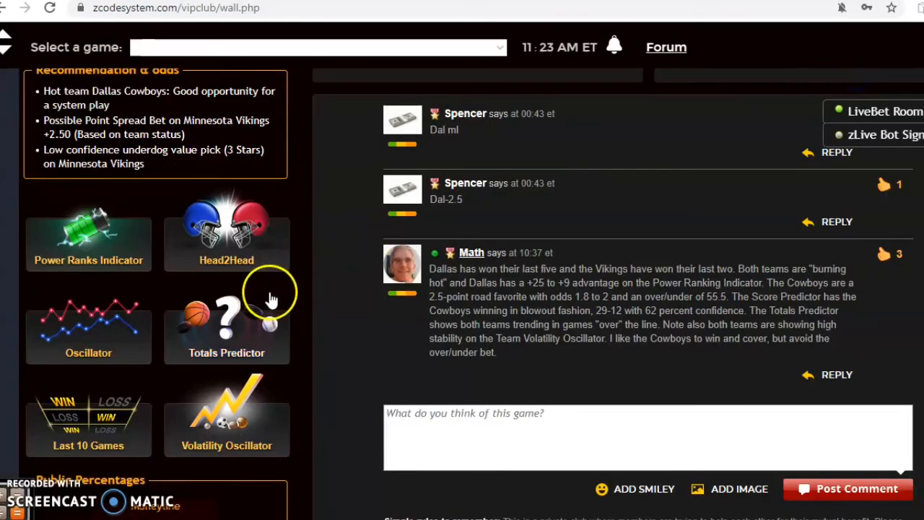
pyautogui.moveTo(253, 335)
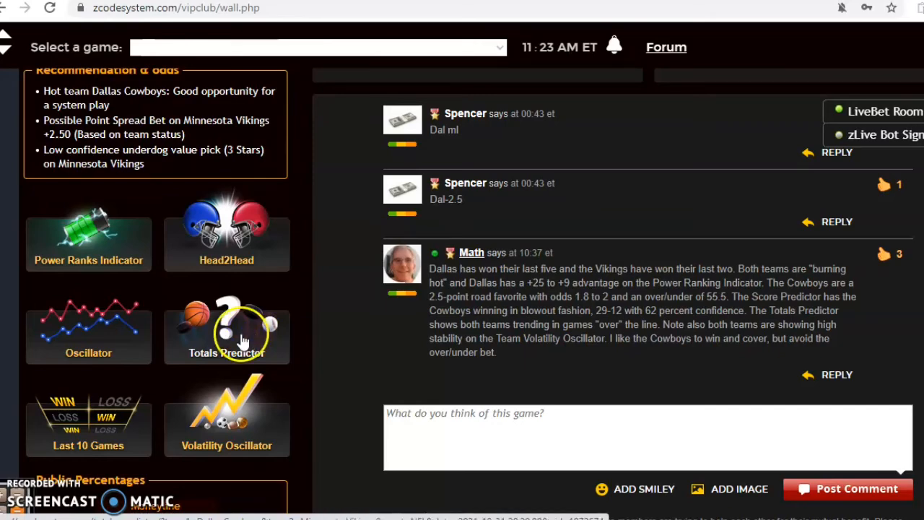
pyautogui.click(226, 335)
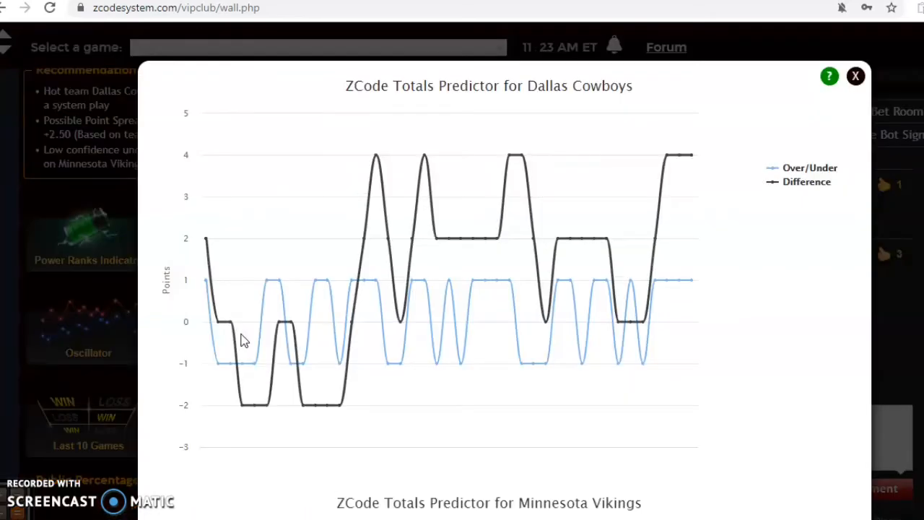
pyautogui.moveTo(667, 153)
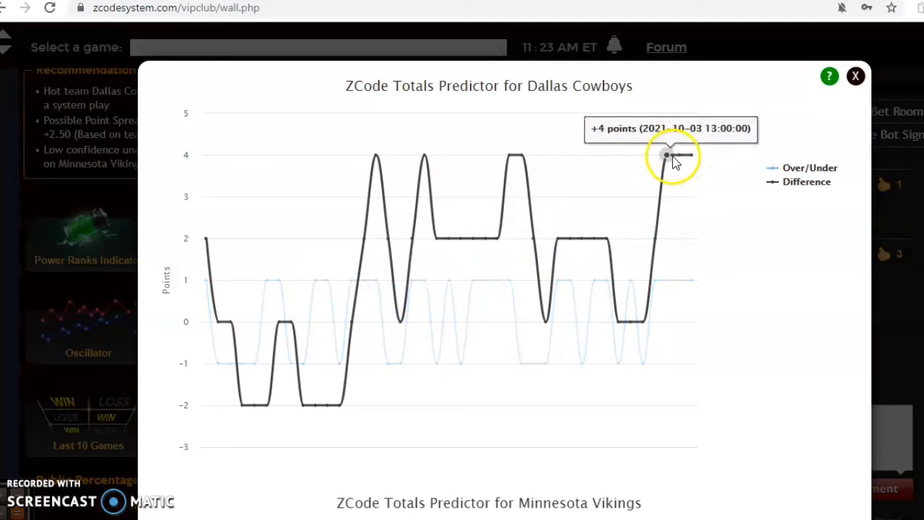
pyautogui.scroll(-3)
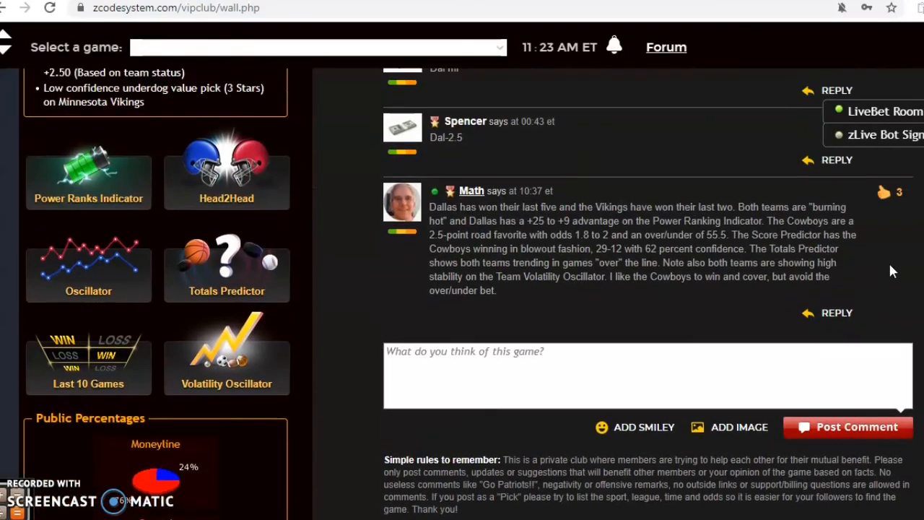
# - Scroll past the against-the-spread stats to the Giants at Chiefs pick predicting a 32–24 Chiefs win
pyautogui.scroll(-3)
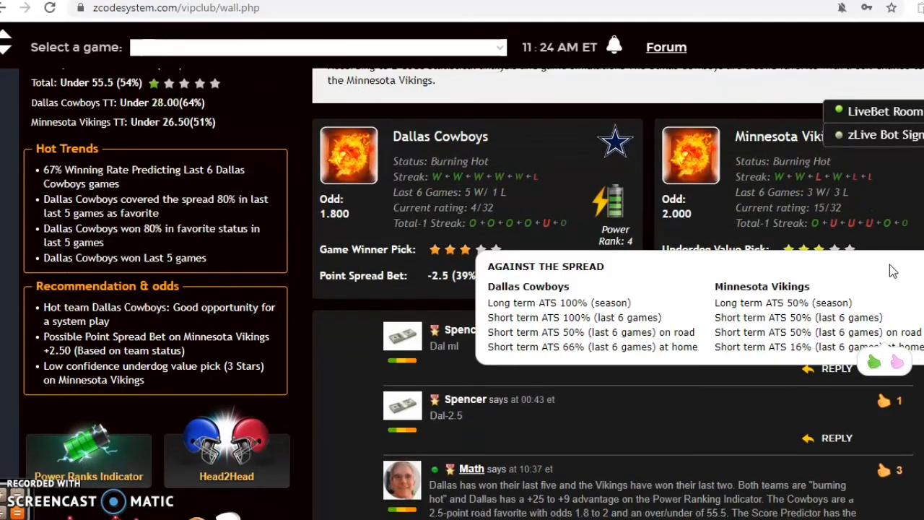
pyautogui.scroll(-3)
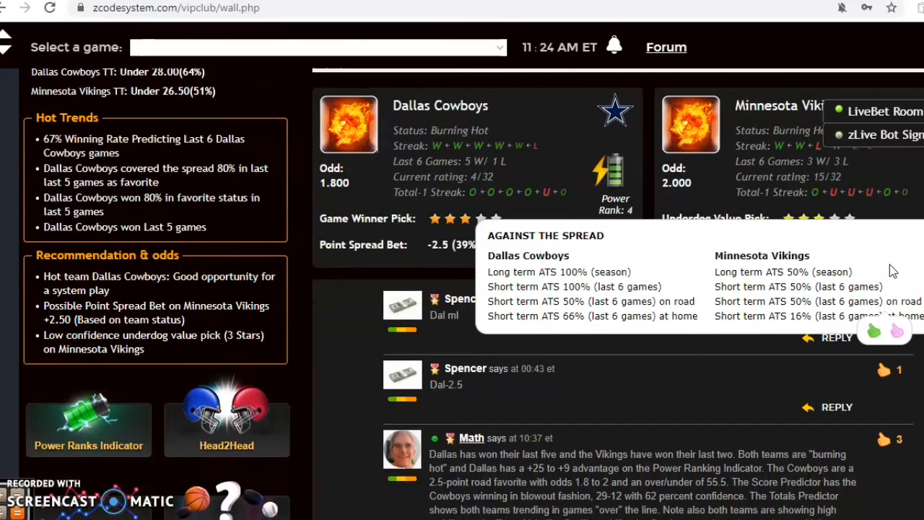
pyautogui.scroll(-3)
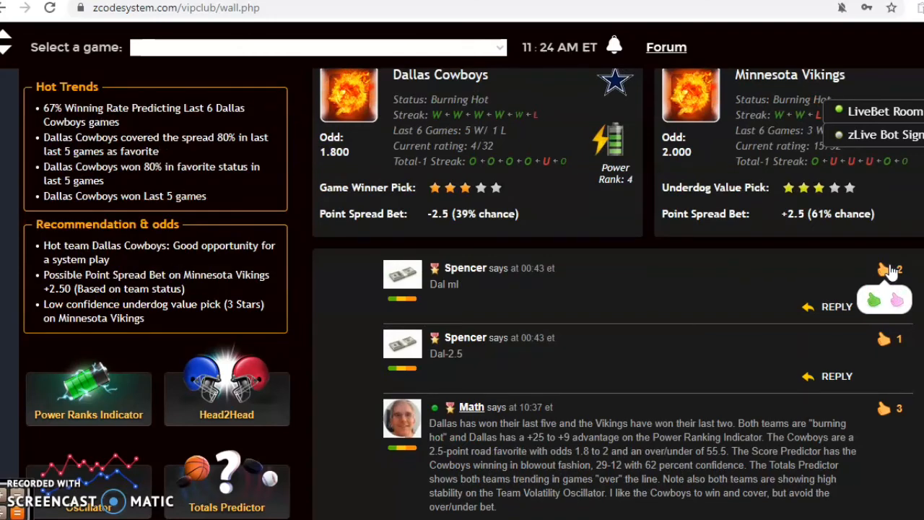
pyautogui.scroll(-3)
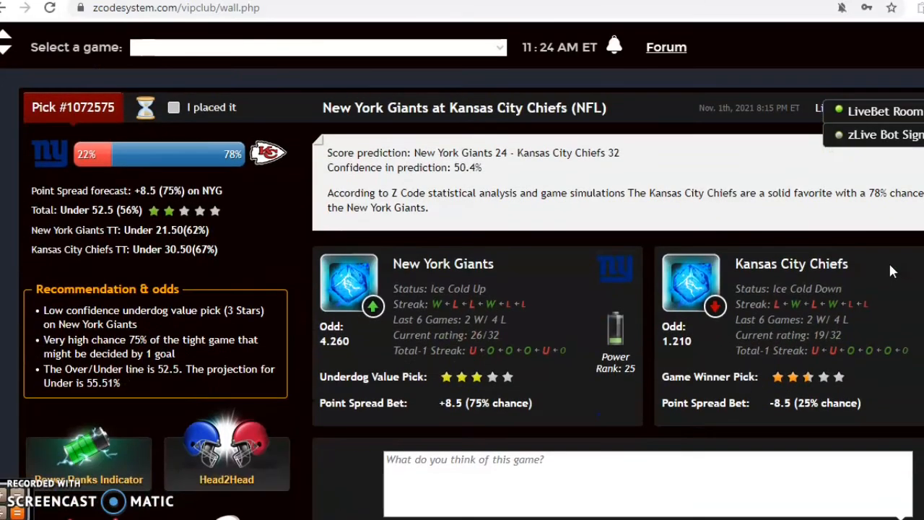
pyautogui.scroll(-3)
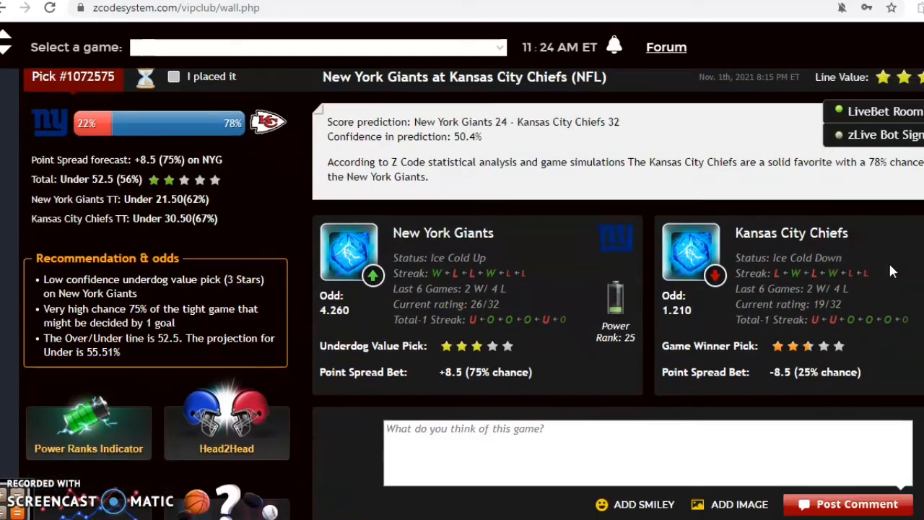